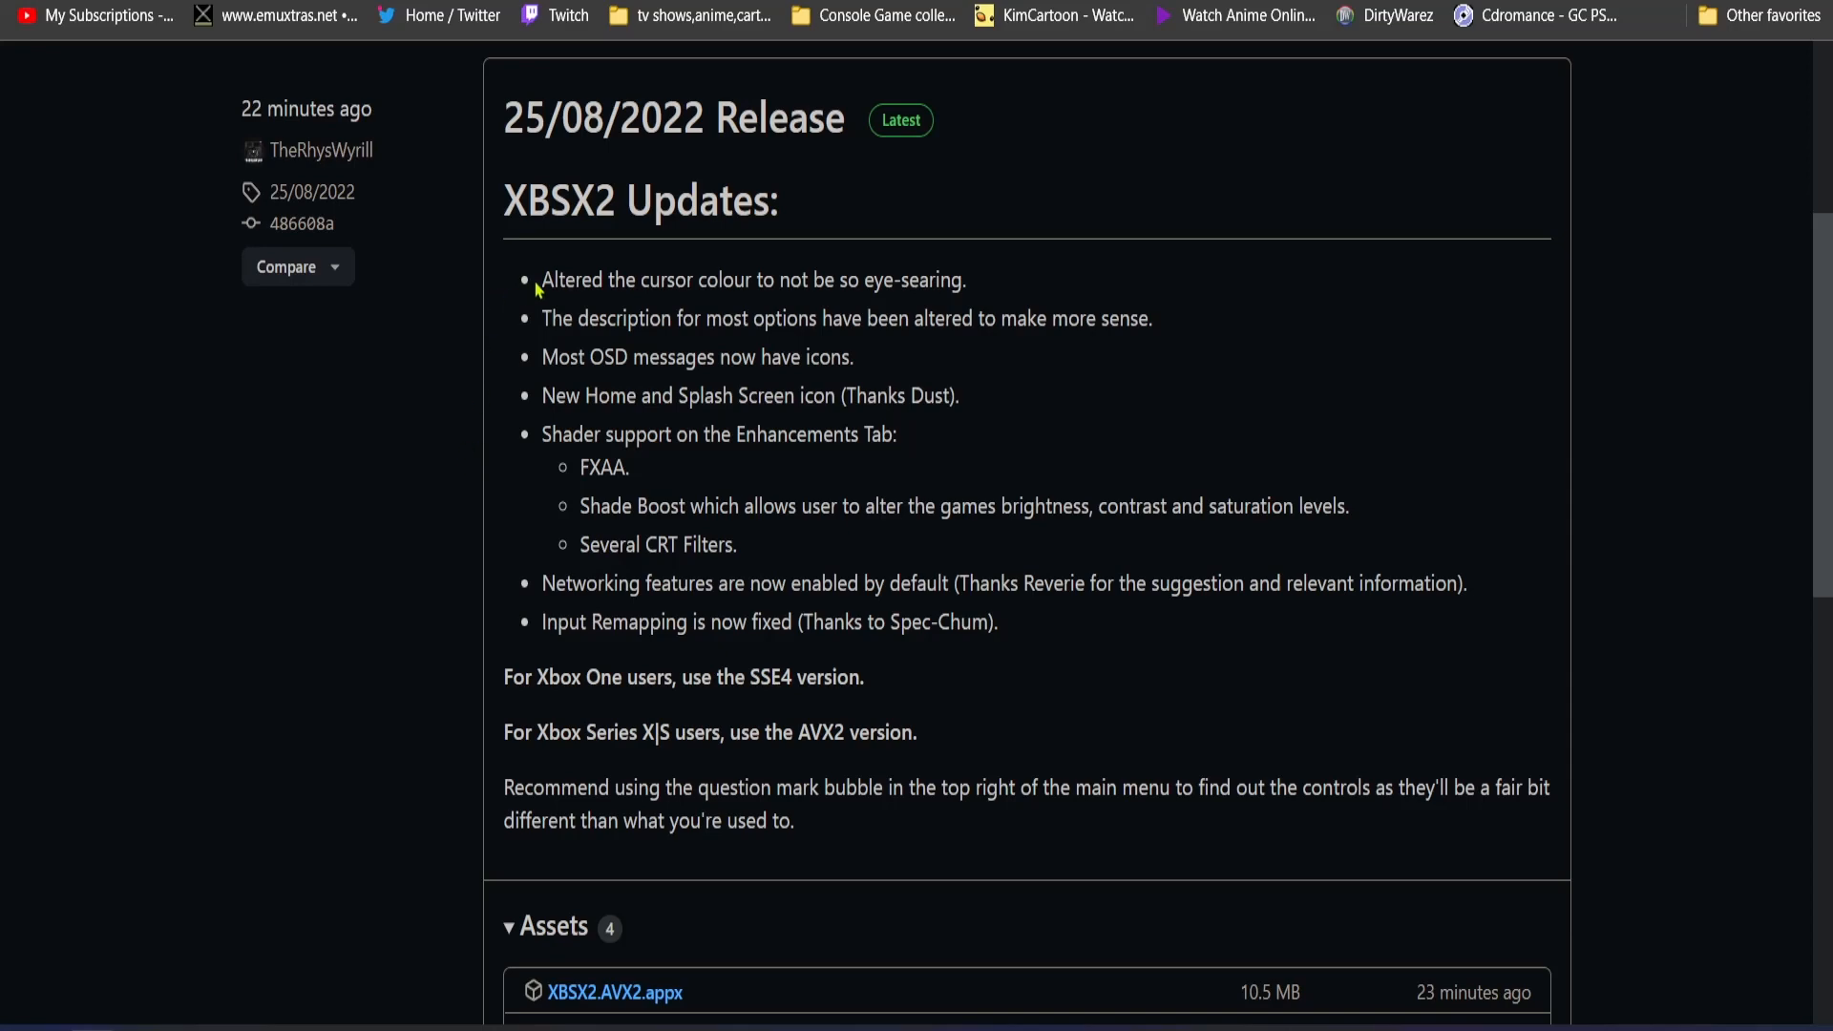
mouse_move(572, 714)
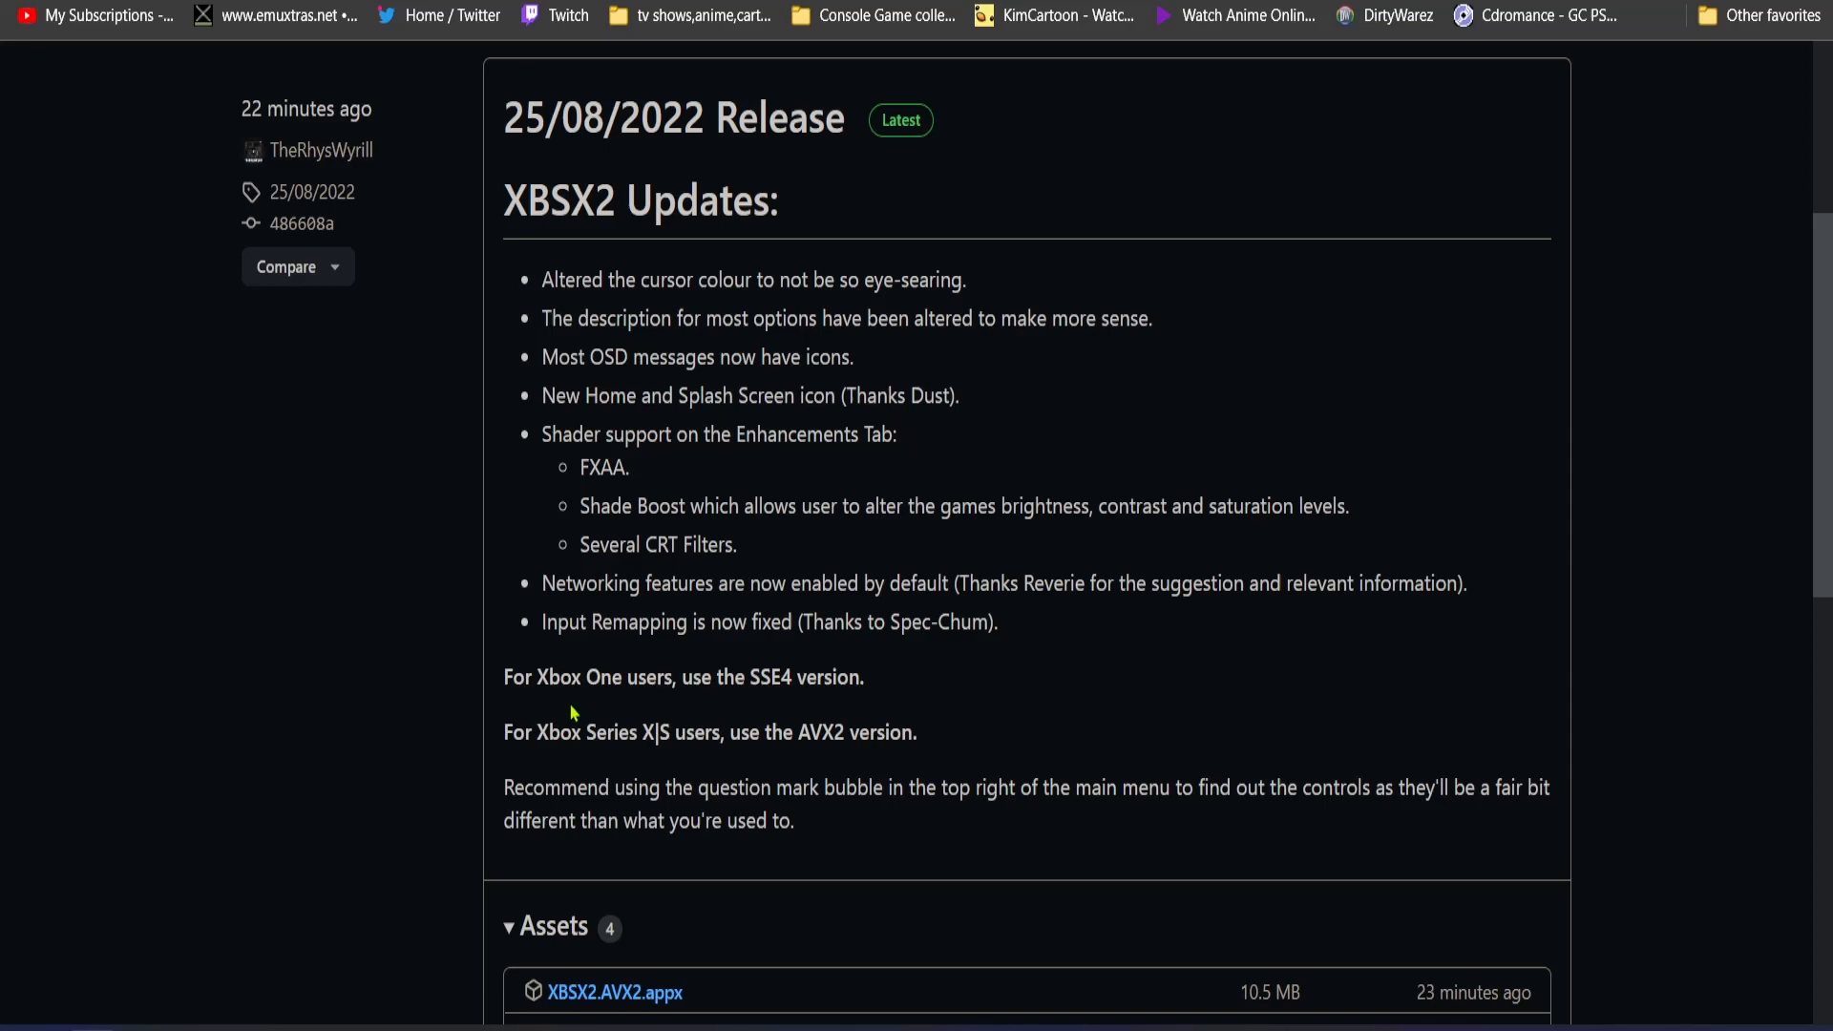
mouse_move(812, 357)
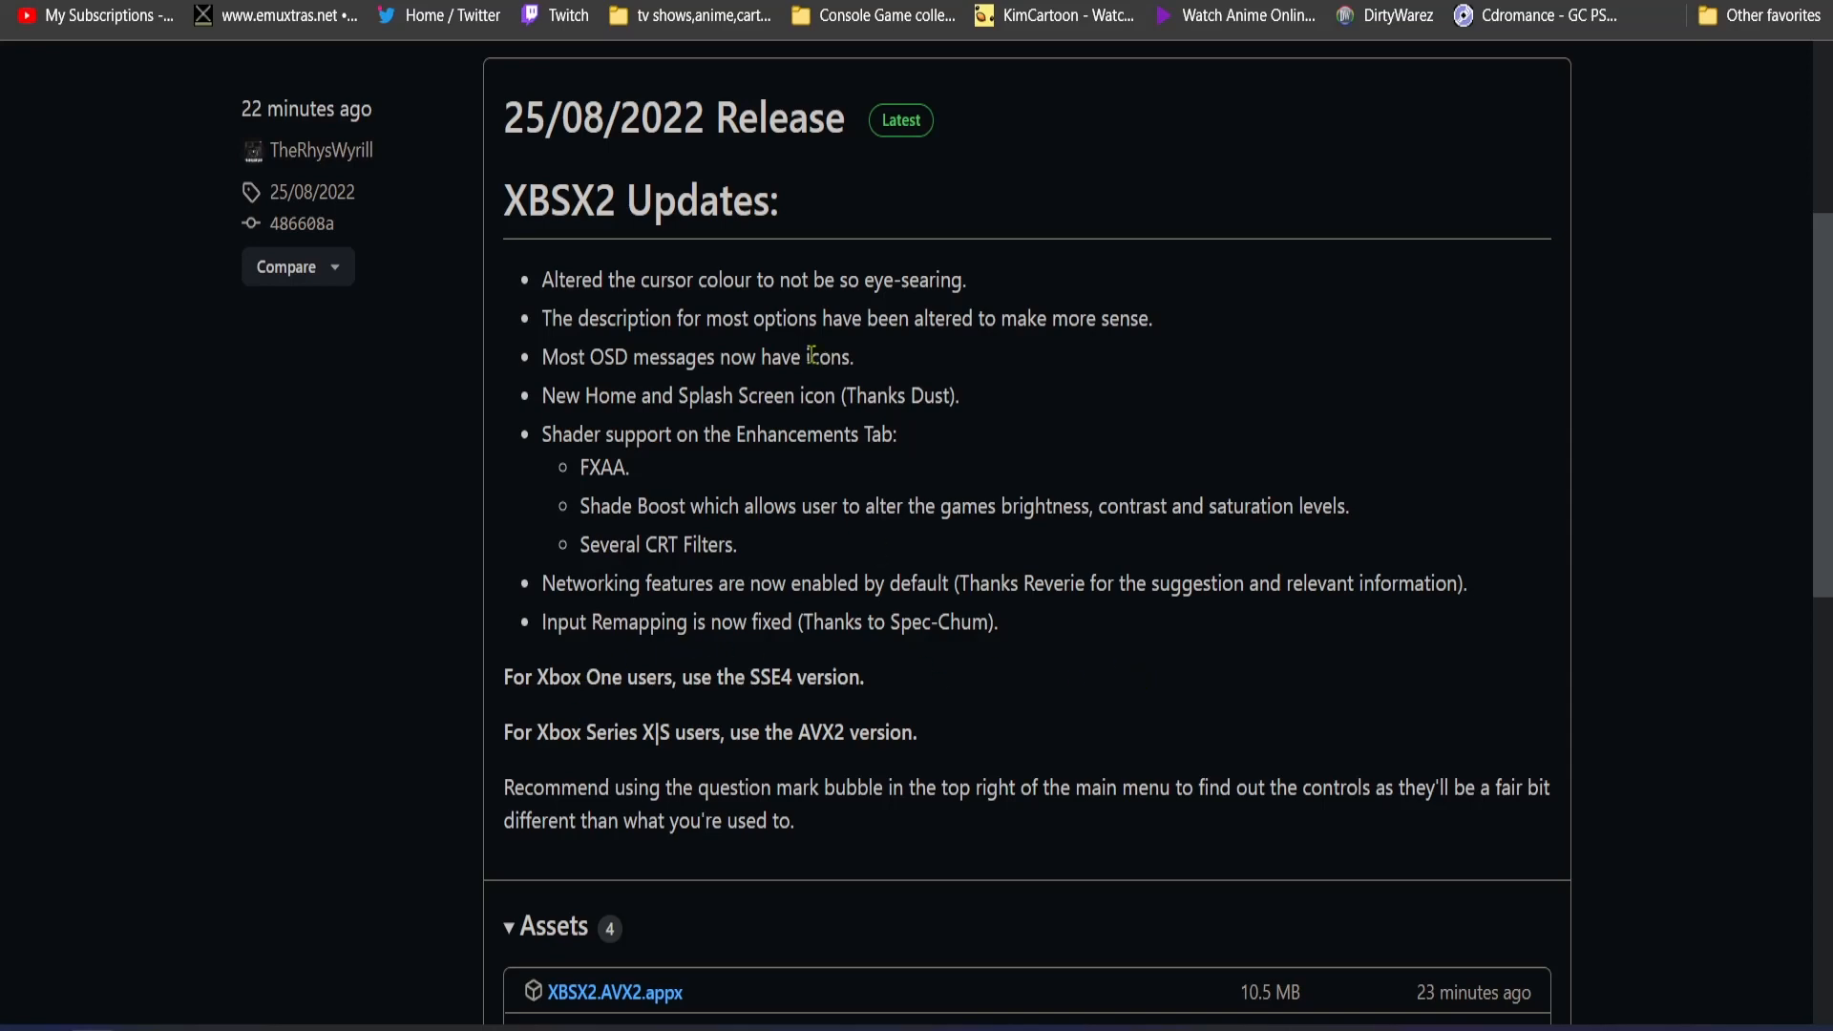
mouse_move(593, 545)
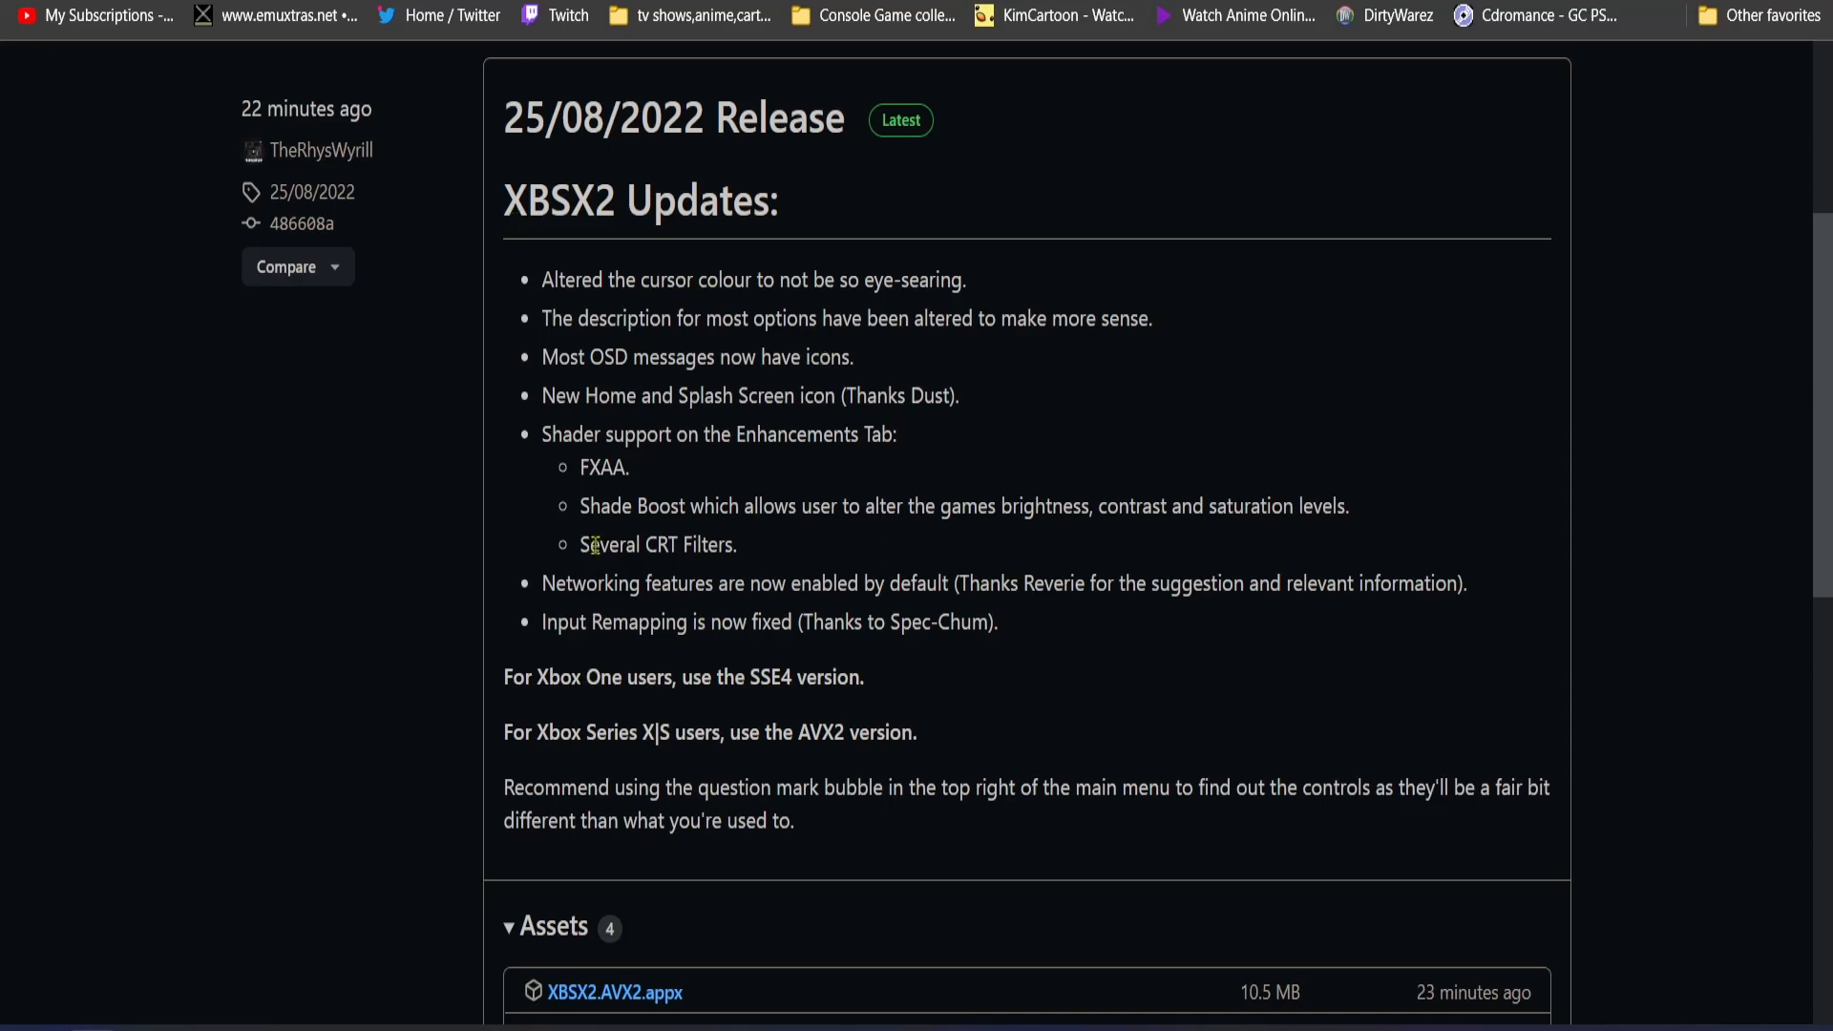
mouse_move(802, 347)
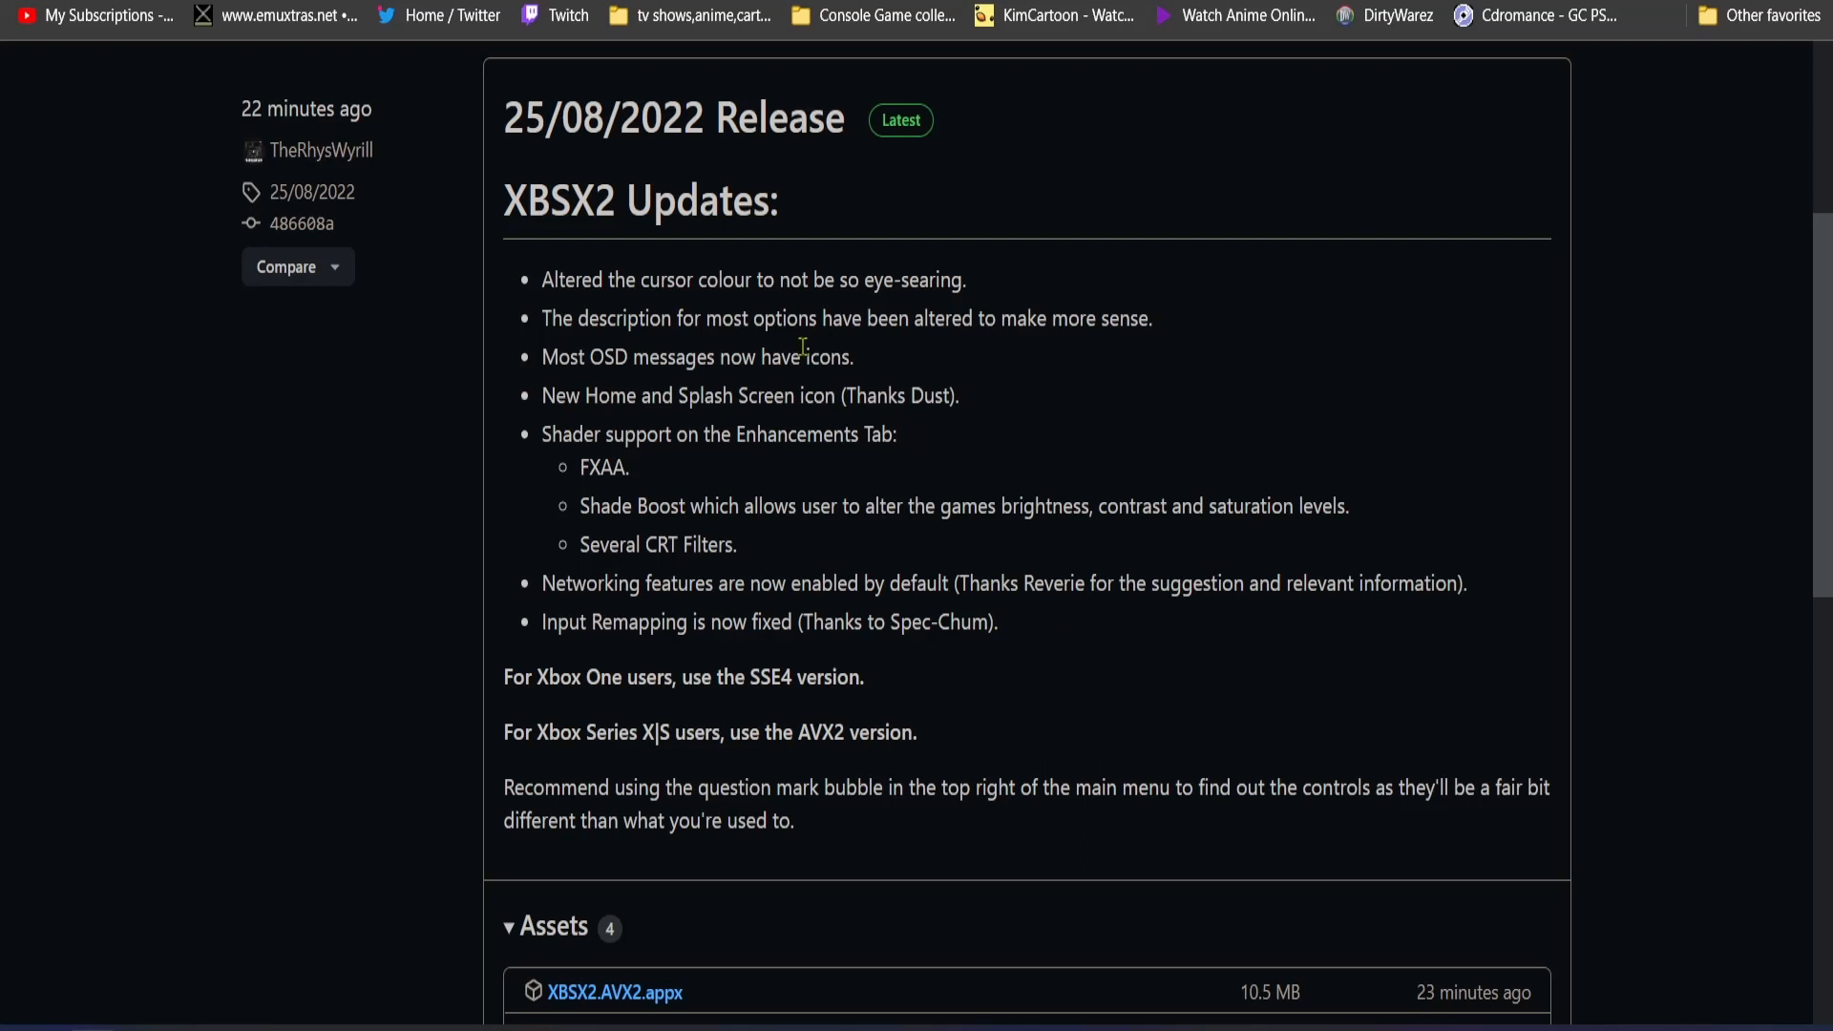
mouse_move(541, 280)
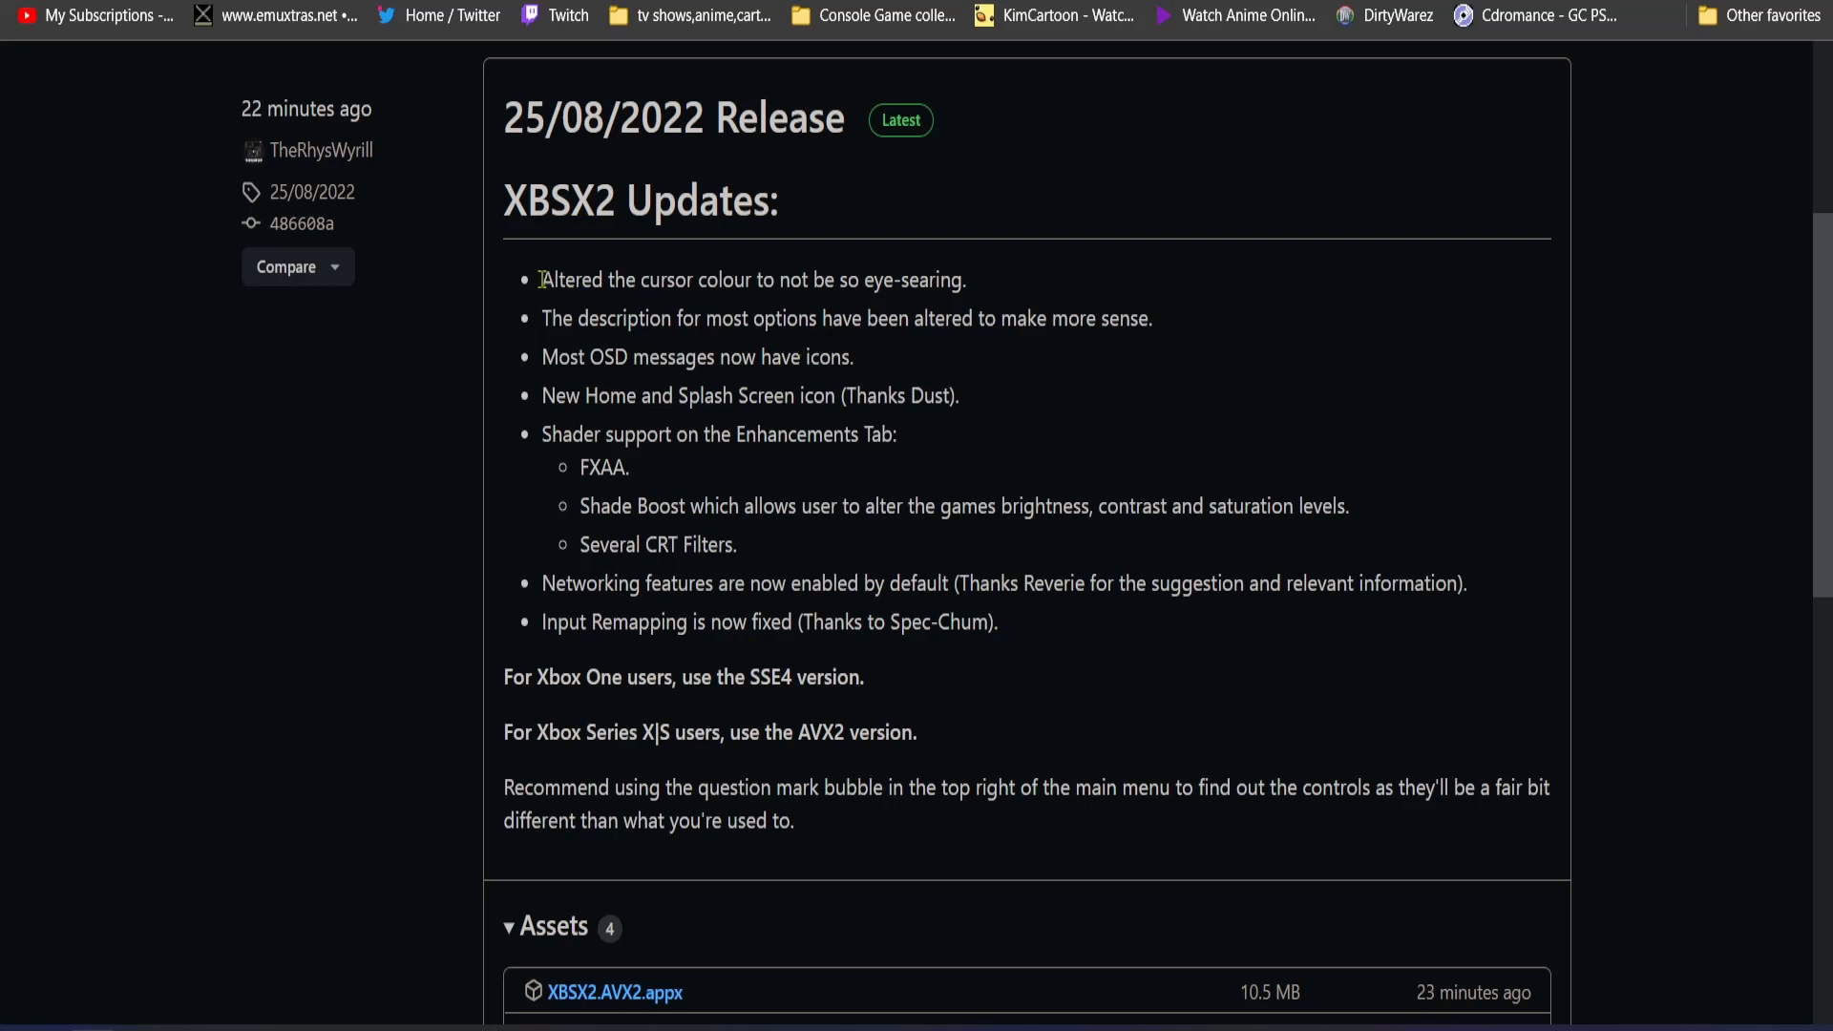
left_click_drag(541, 279, 745, 280)
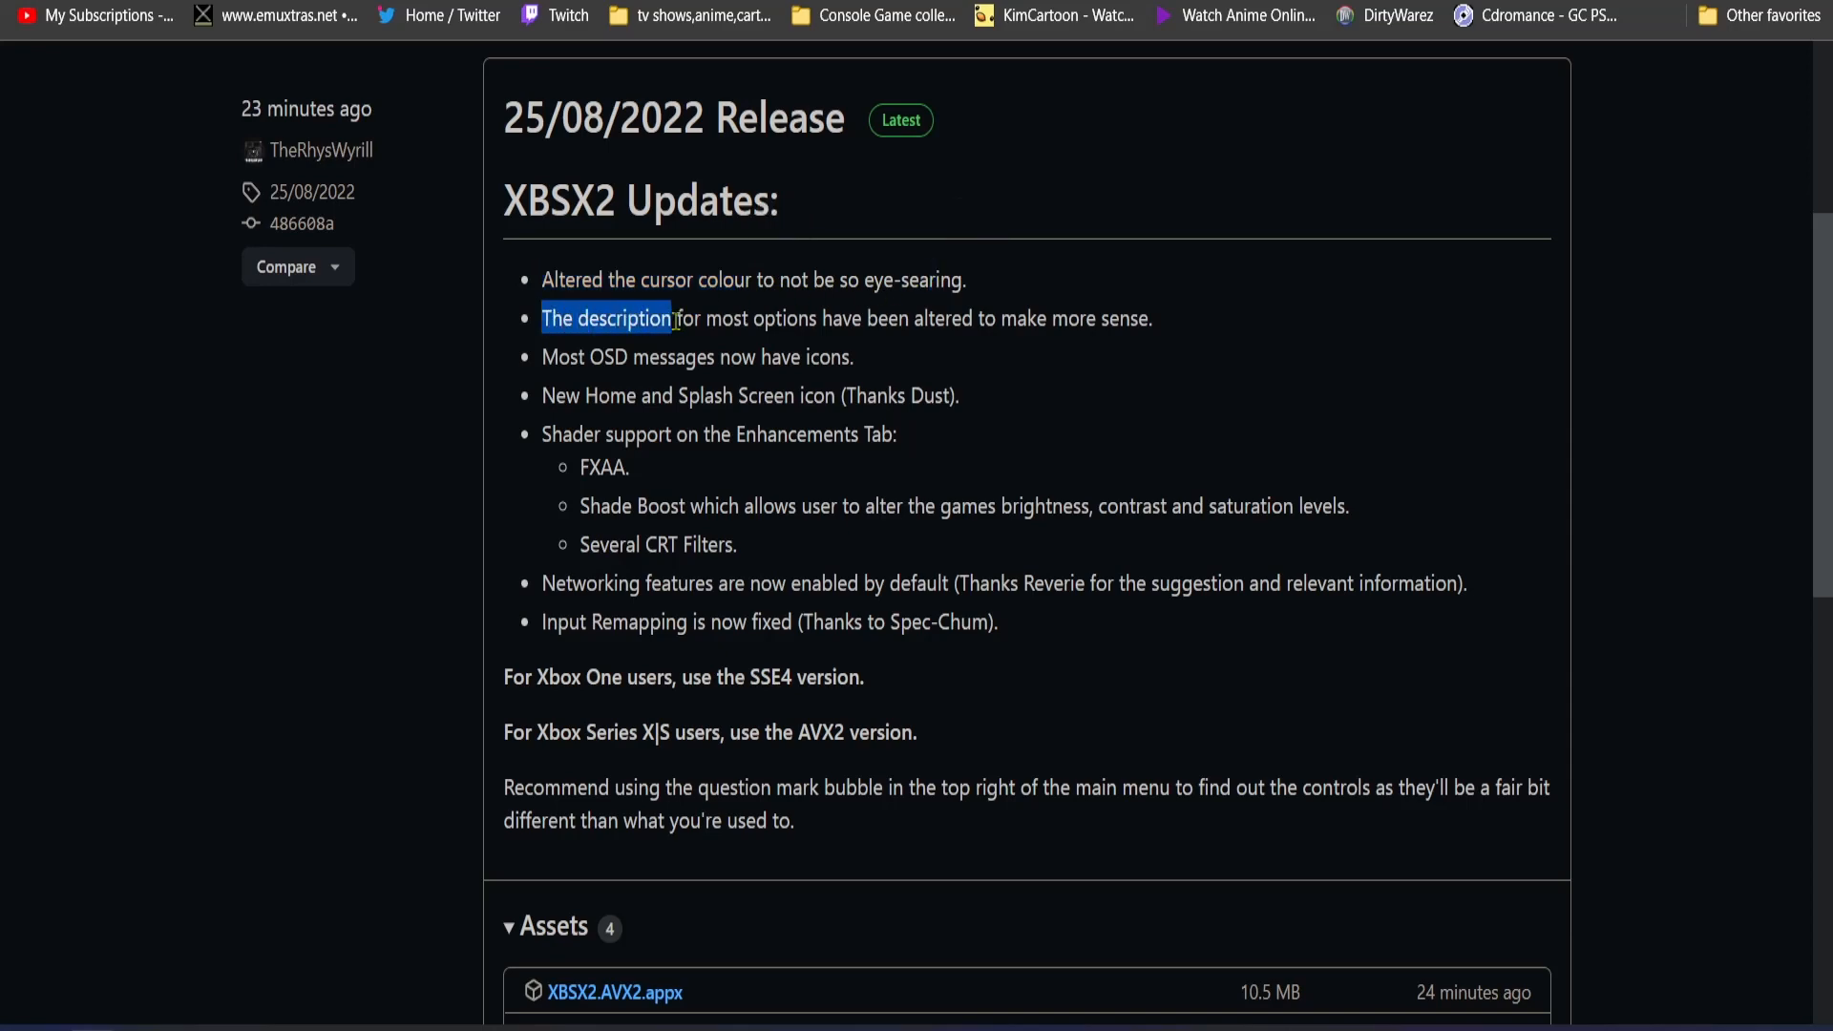
left_click_drag(673, 318, 947, 318)
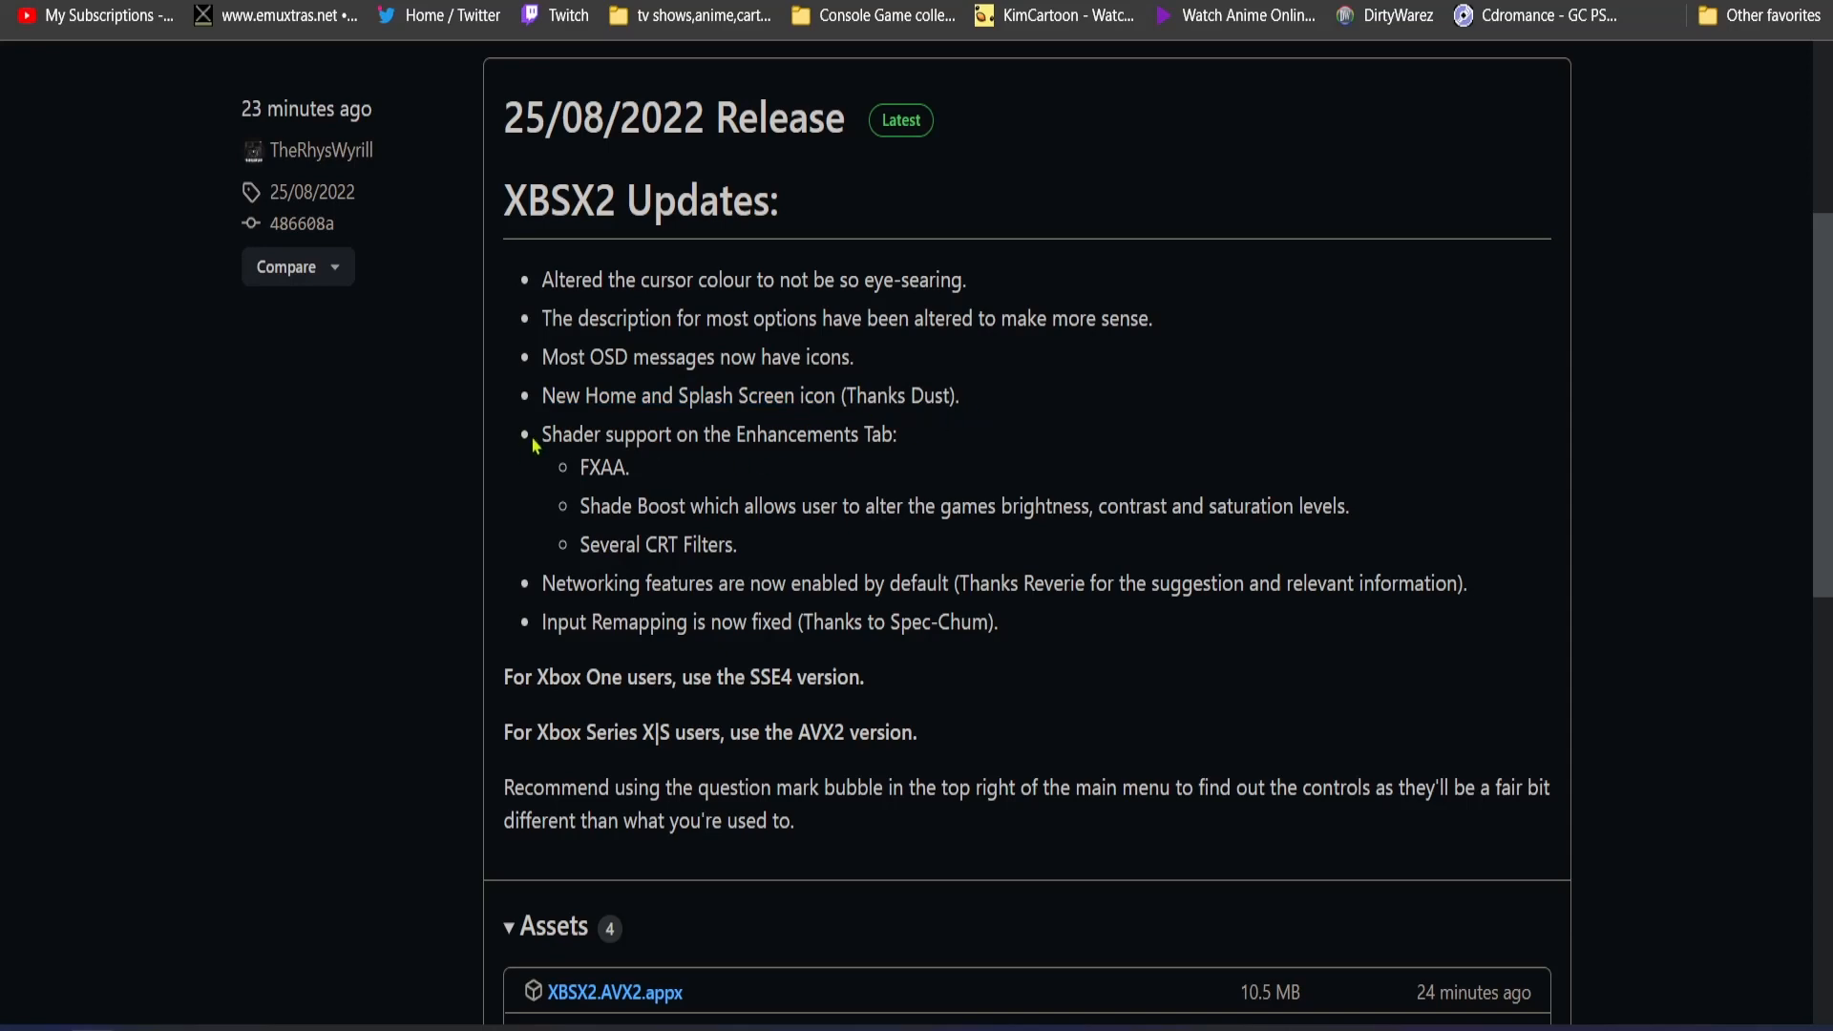
mouse_move(921, 453)
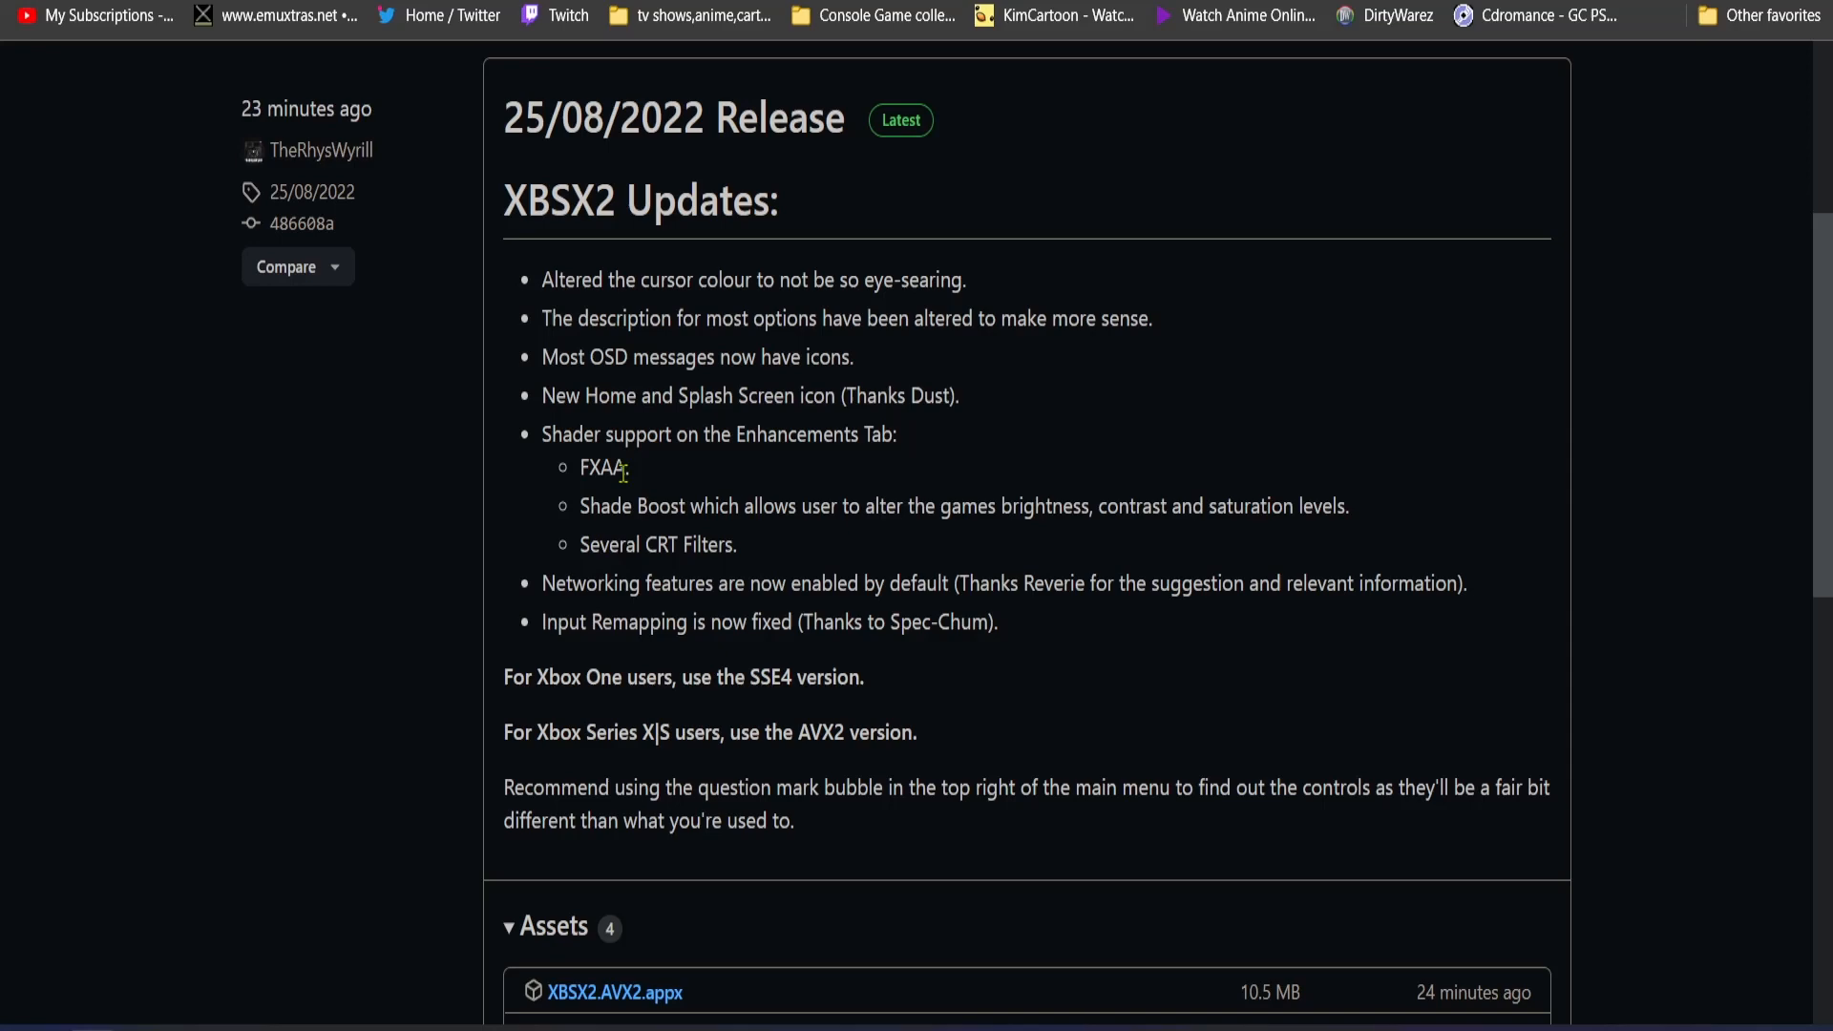
mouse_move(798, 540)
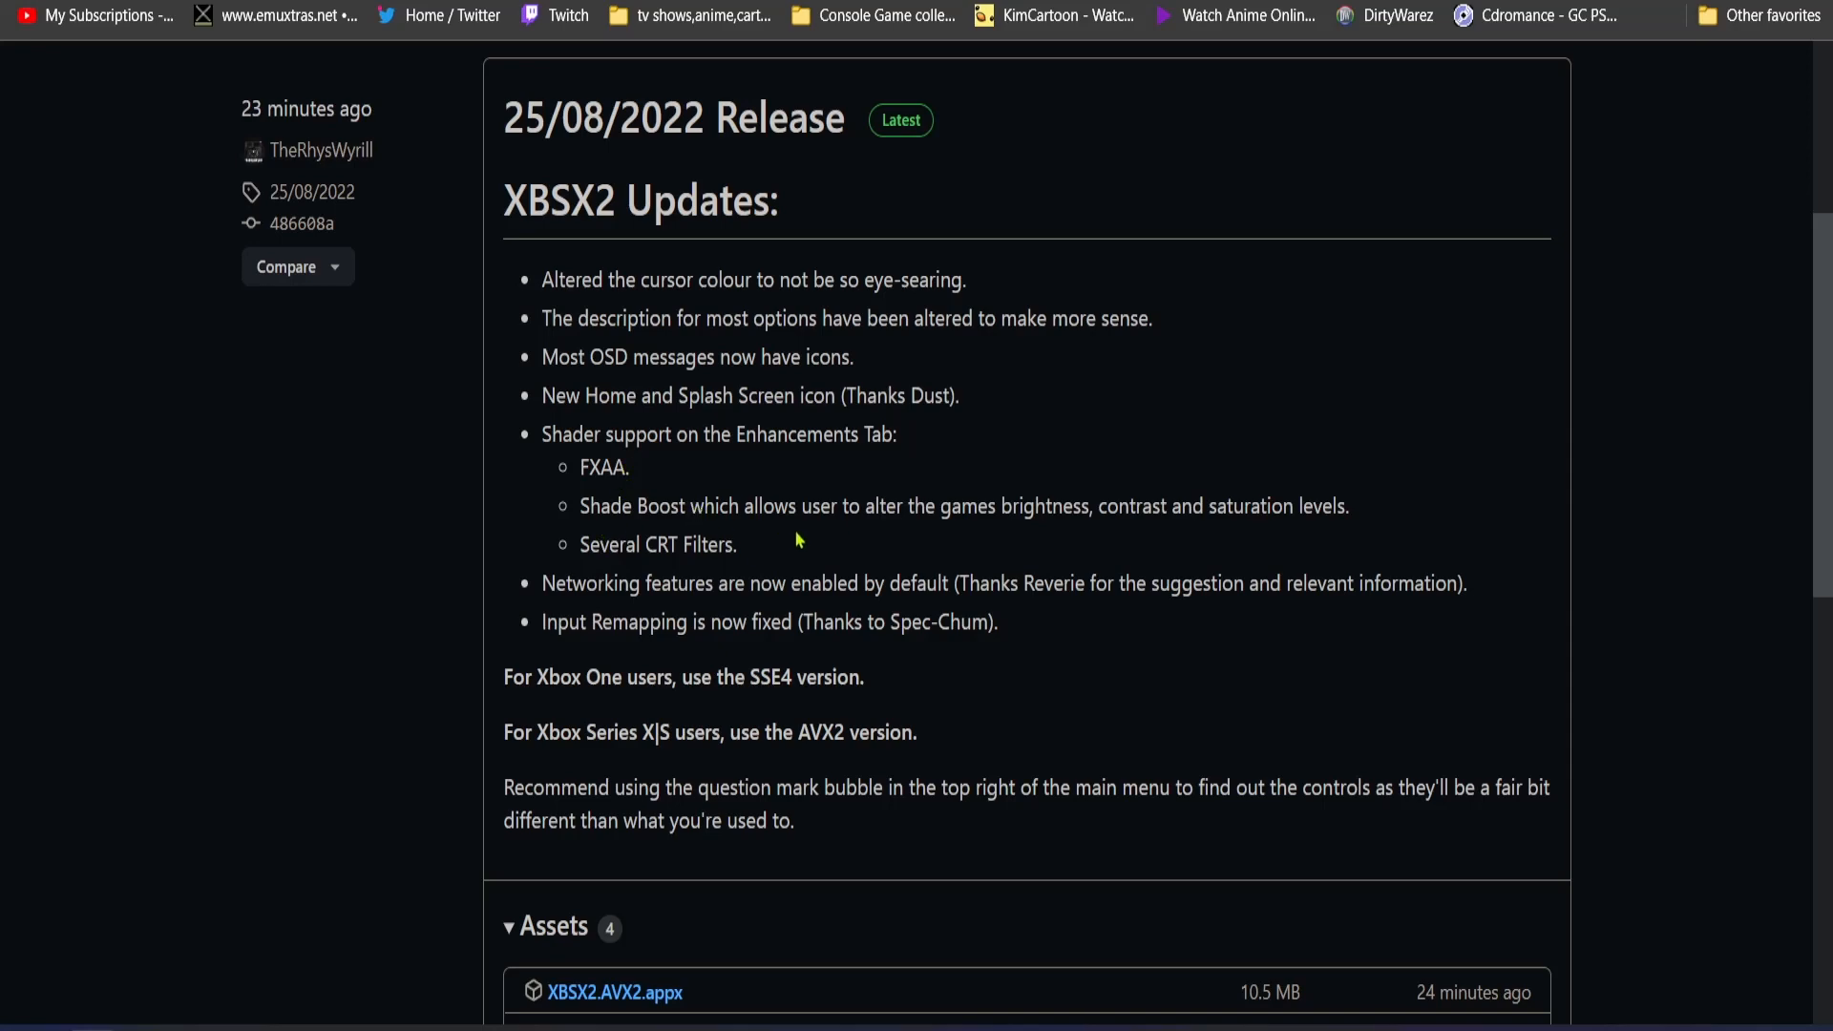
mouse_move(934, 540)
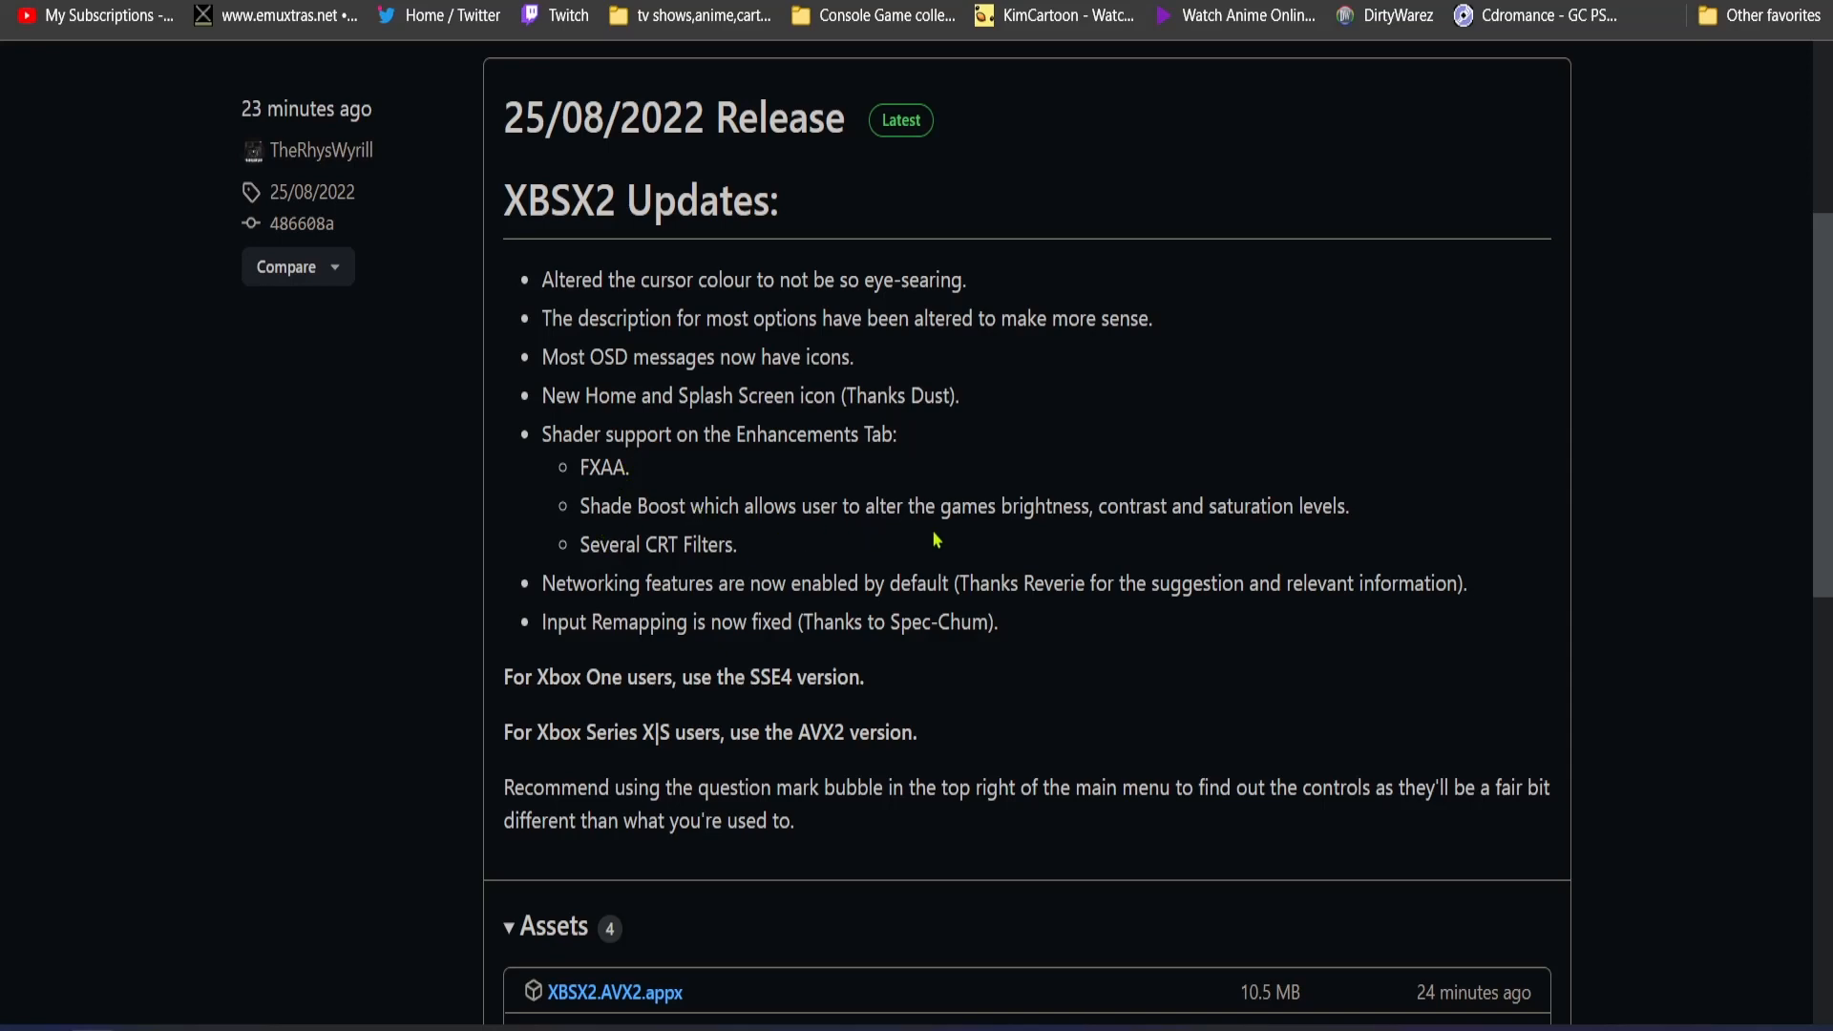
mouse_move(1205, 510)
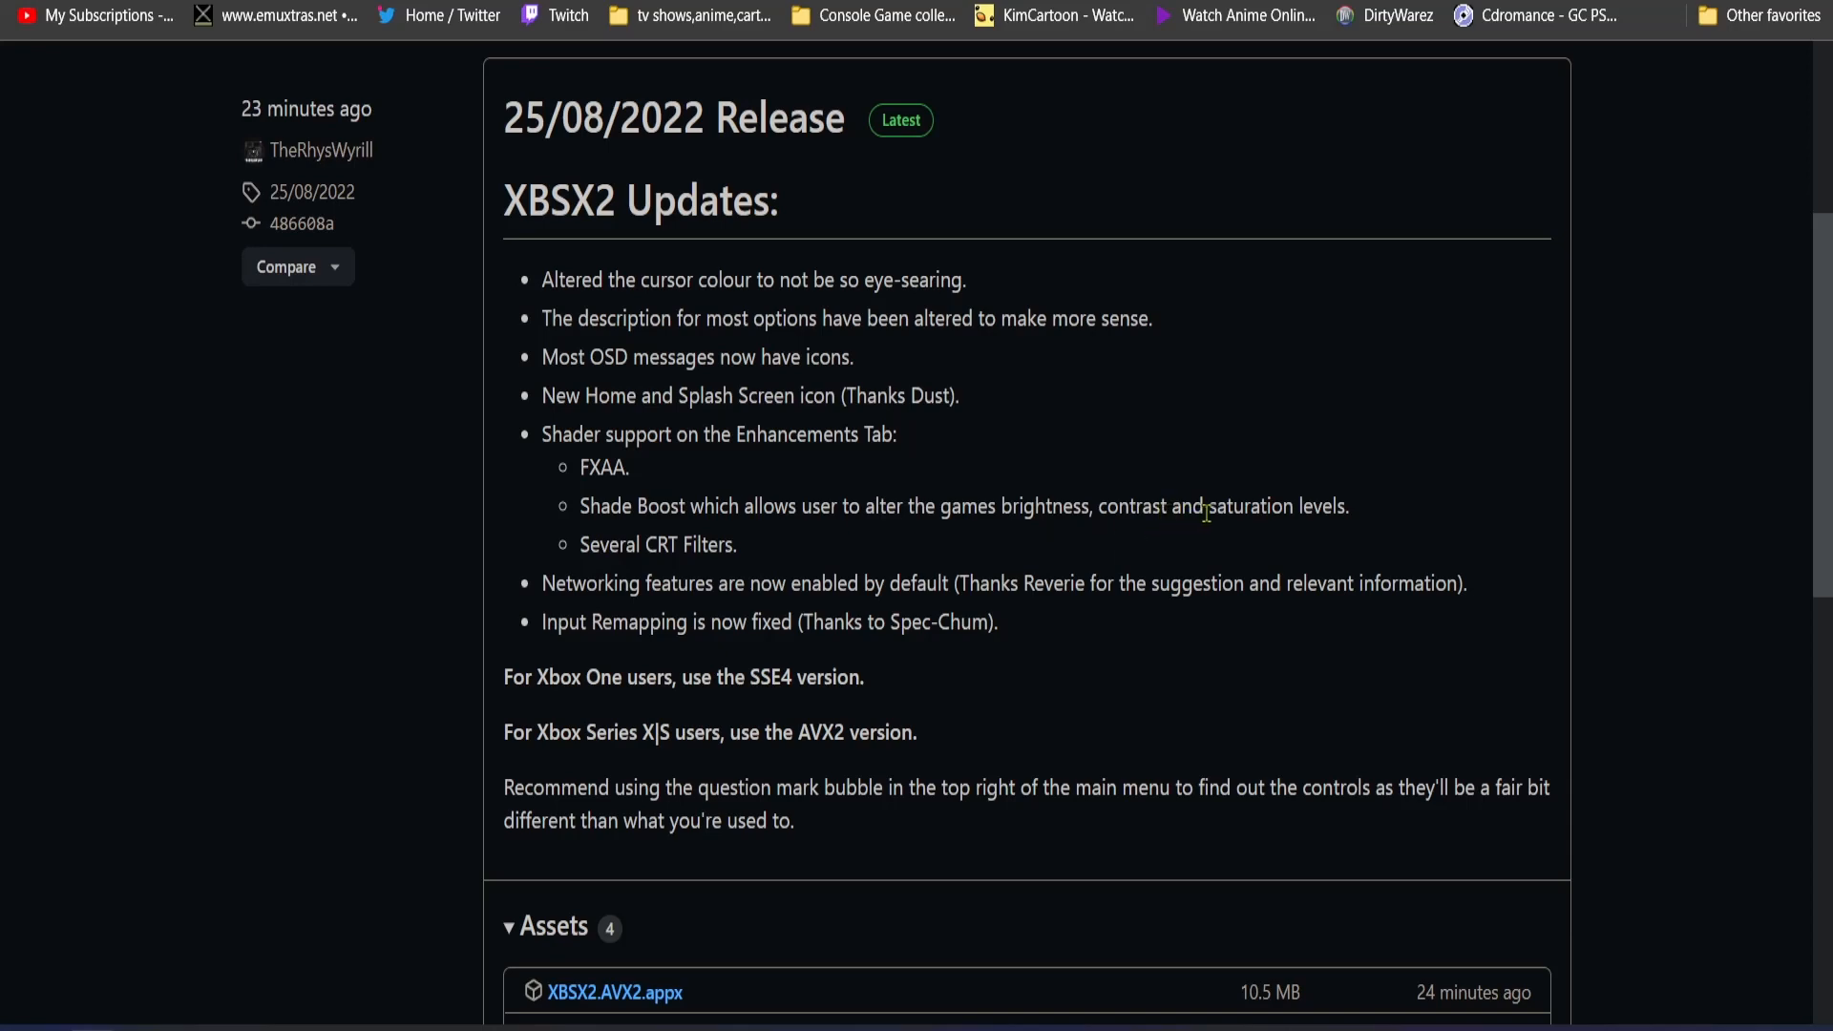
mouse_move(1011, 520)
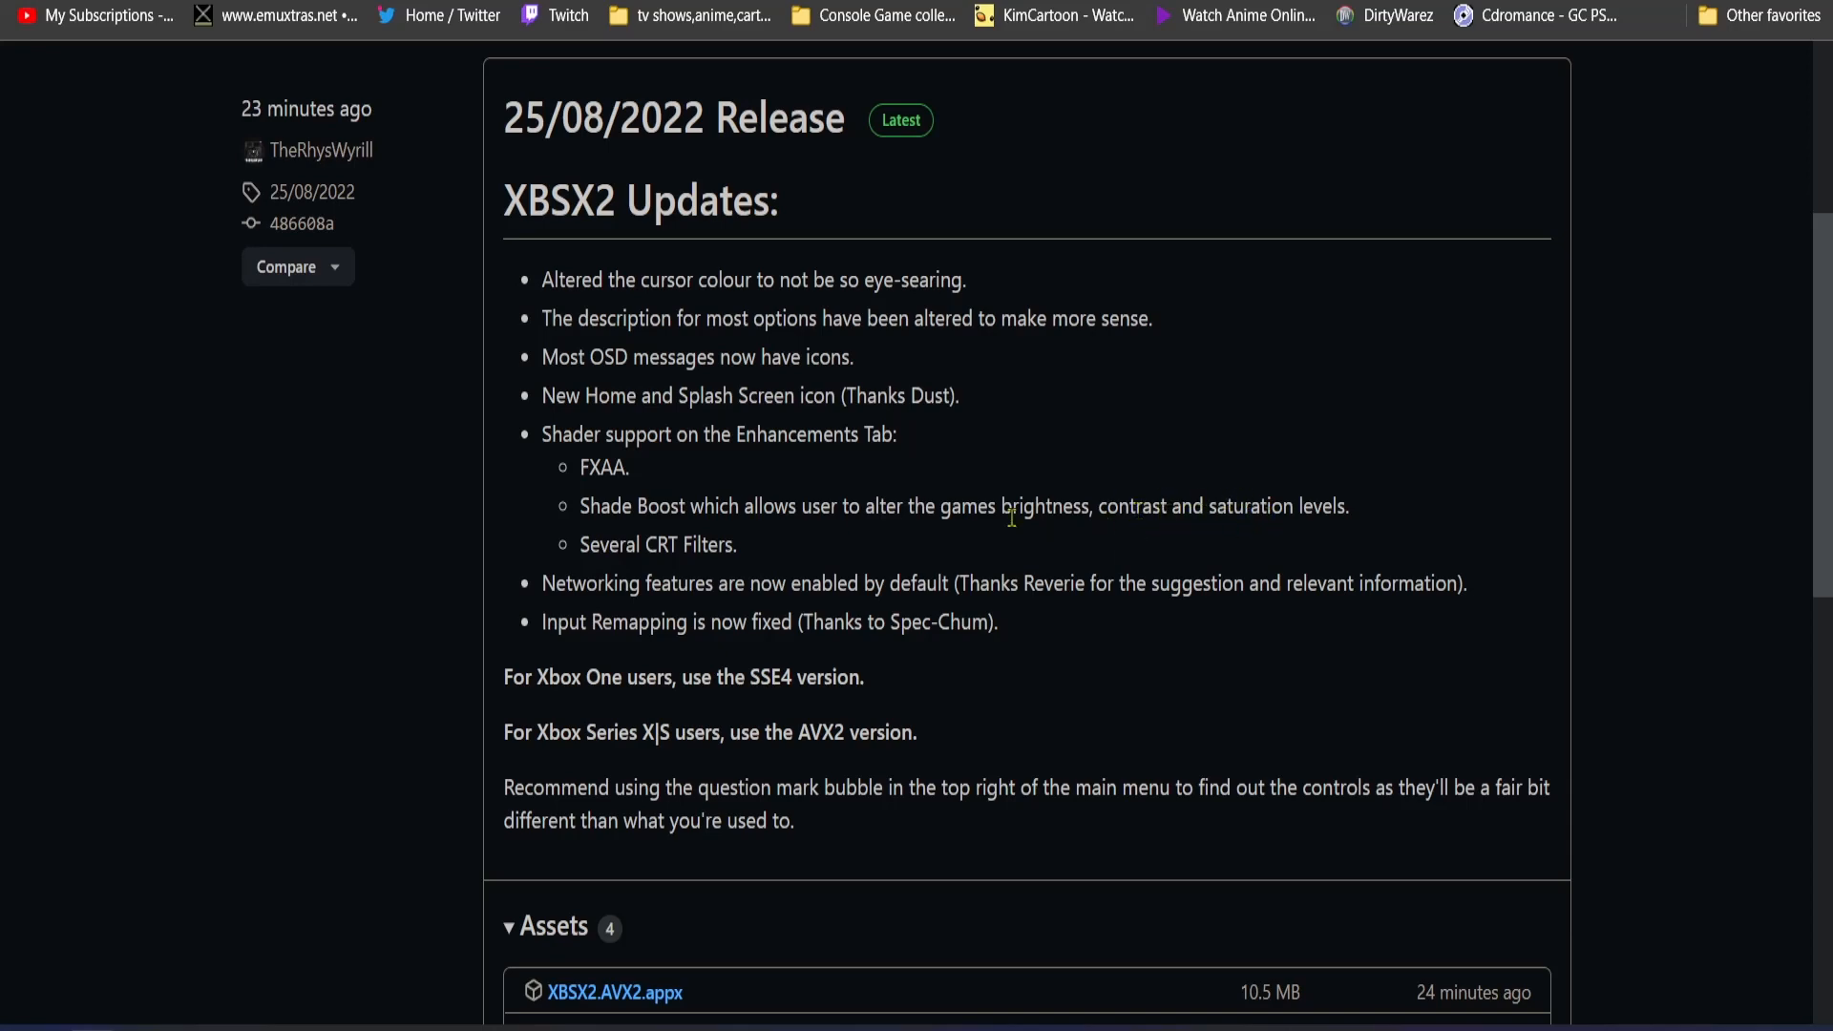
mouse_move(771, 511)
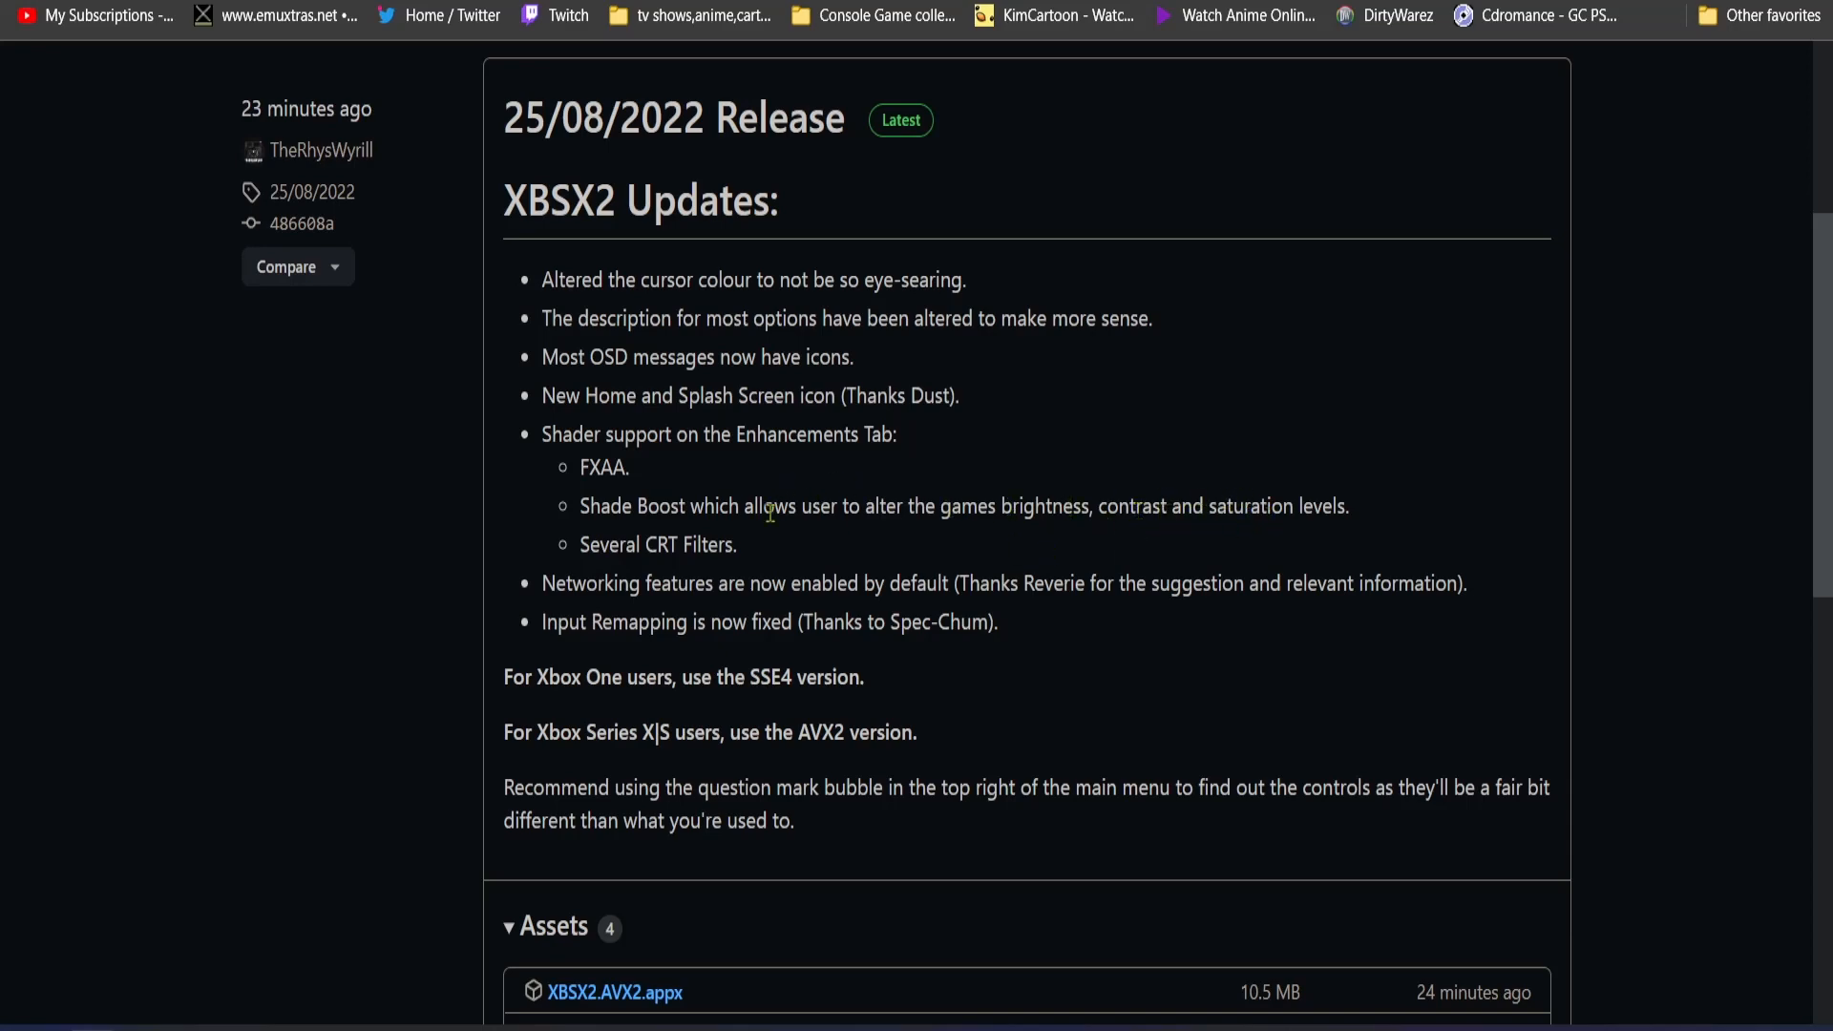
double_click(598, 546)
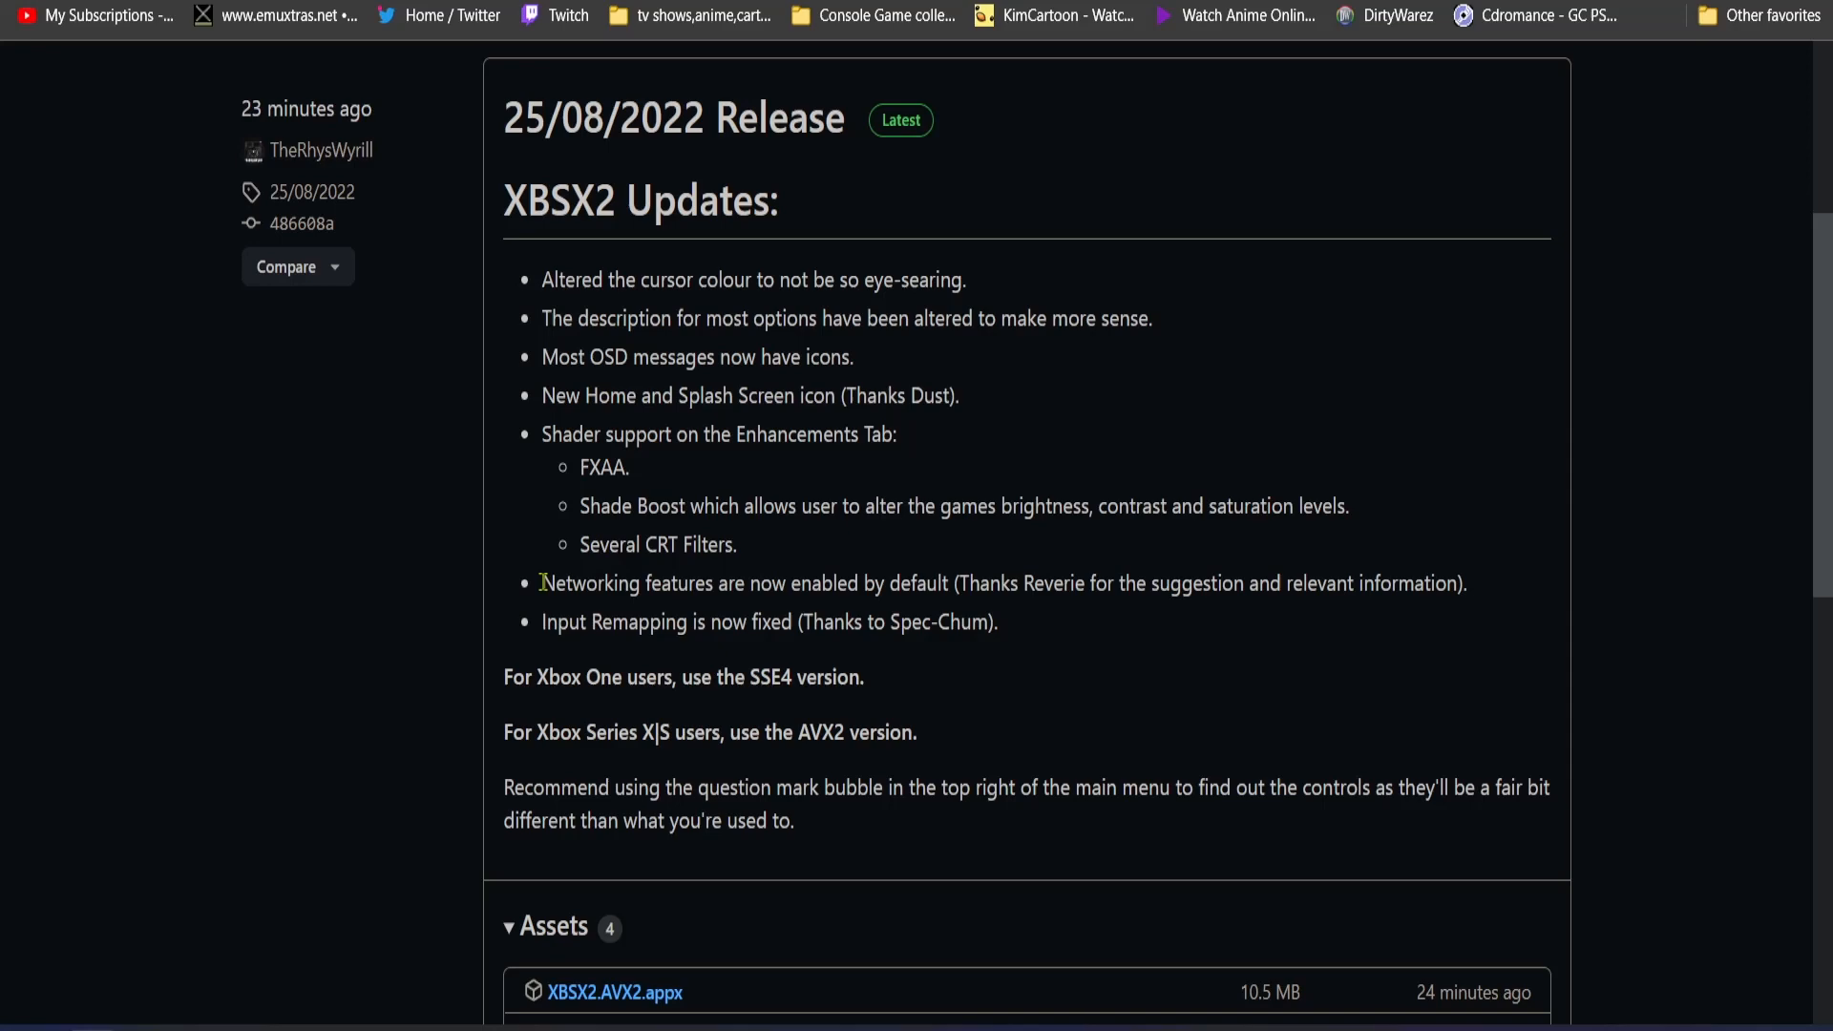
left_click_drag(541, 582, 833, 583)
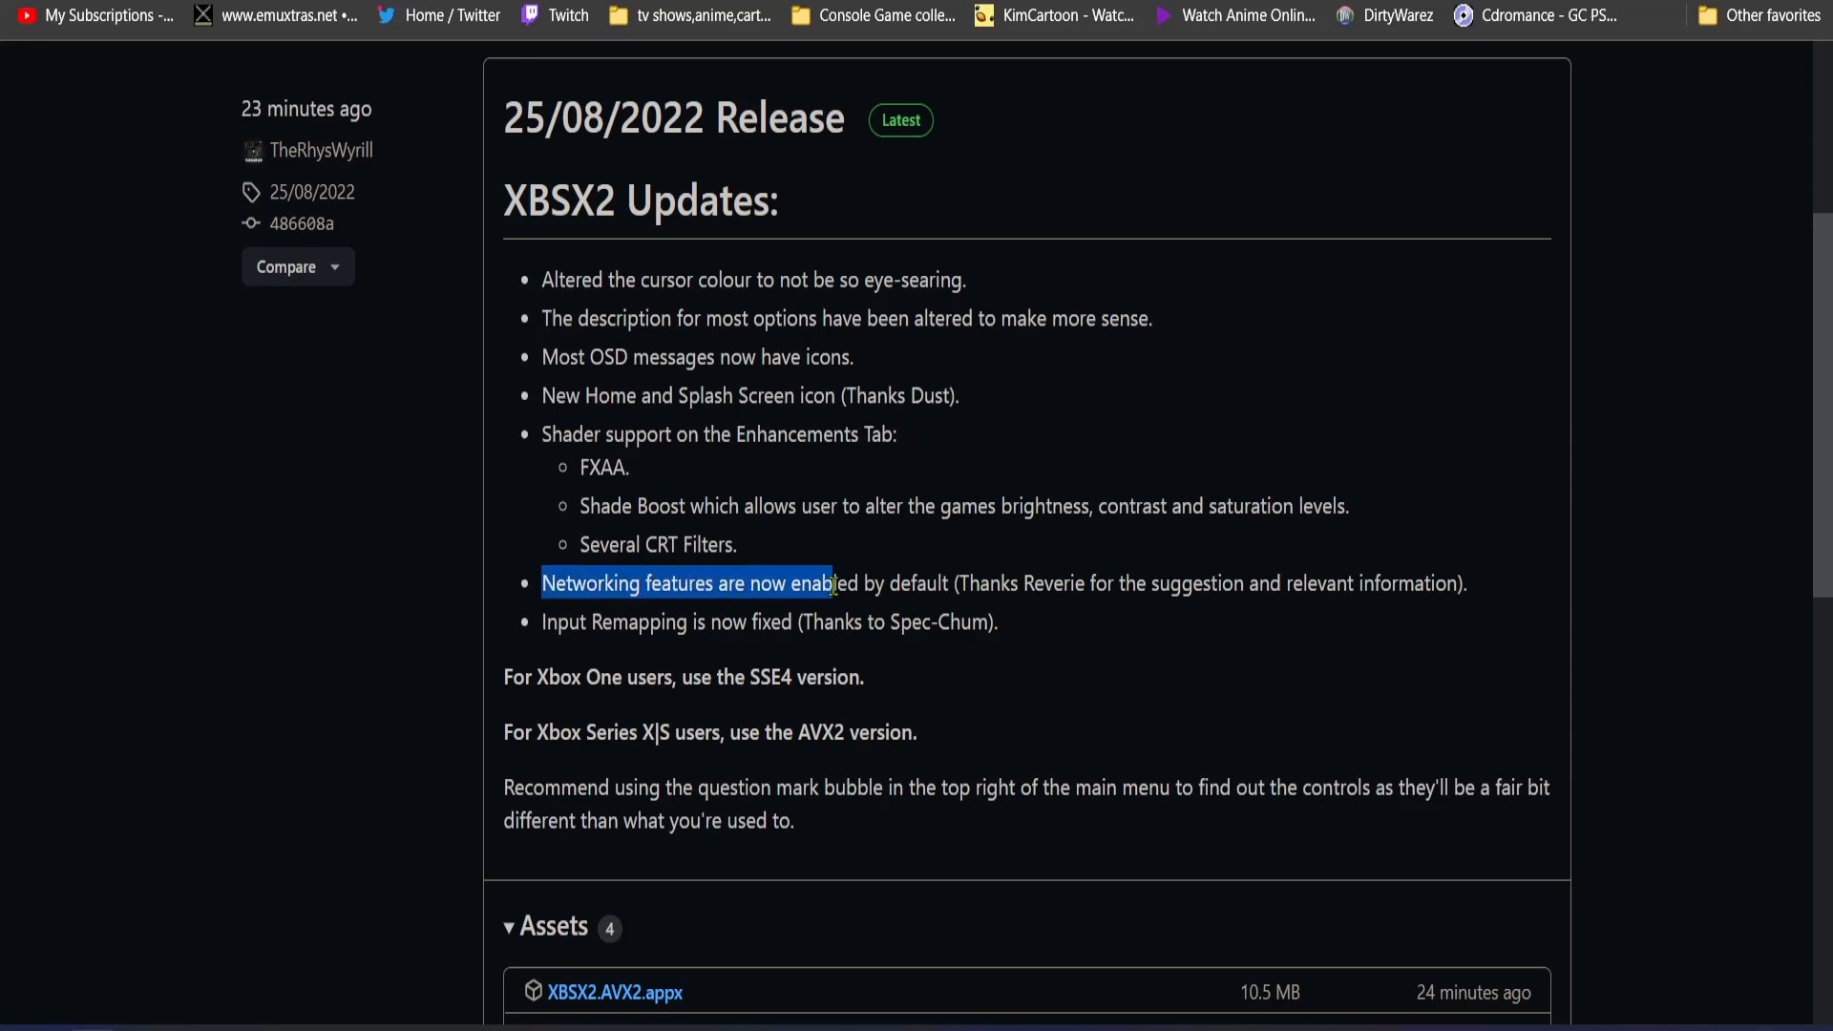
left_click(1114, 608)
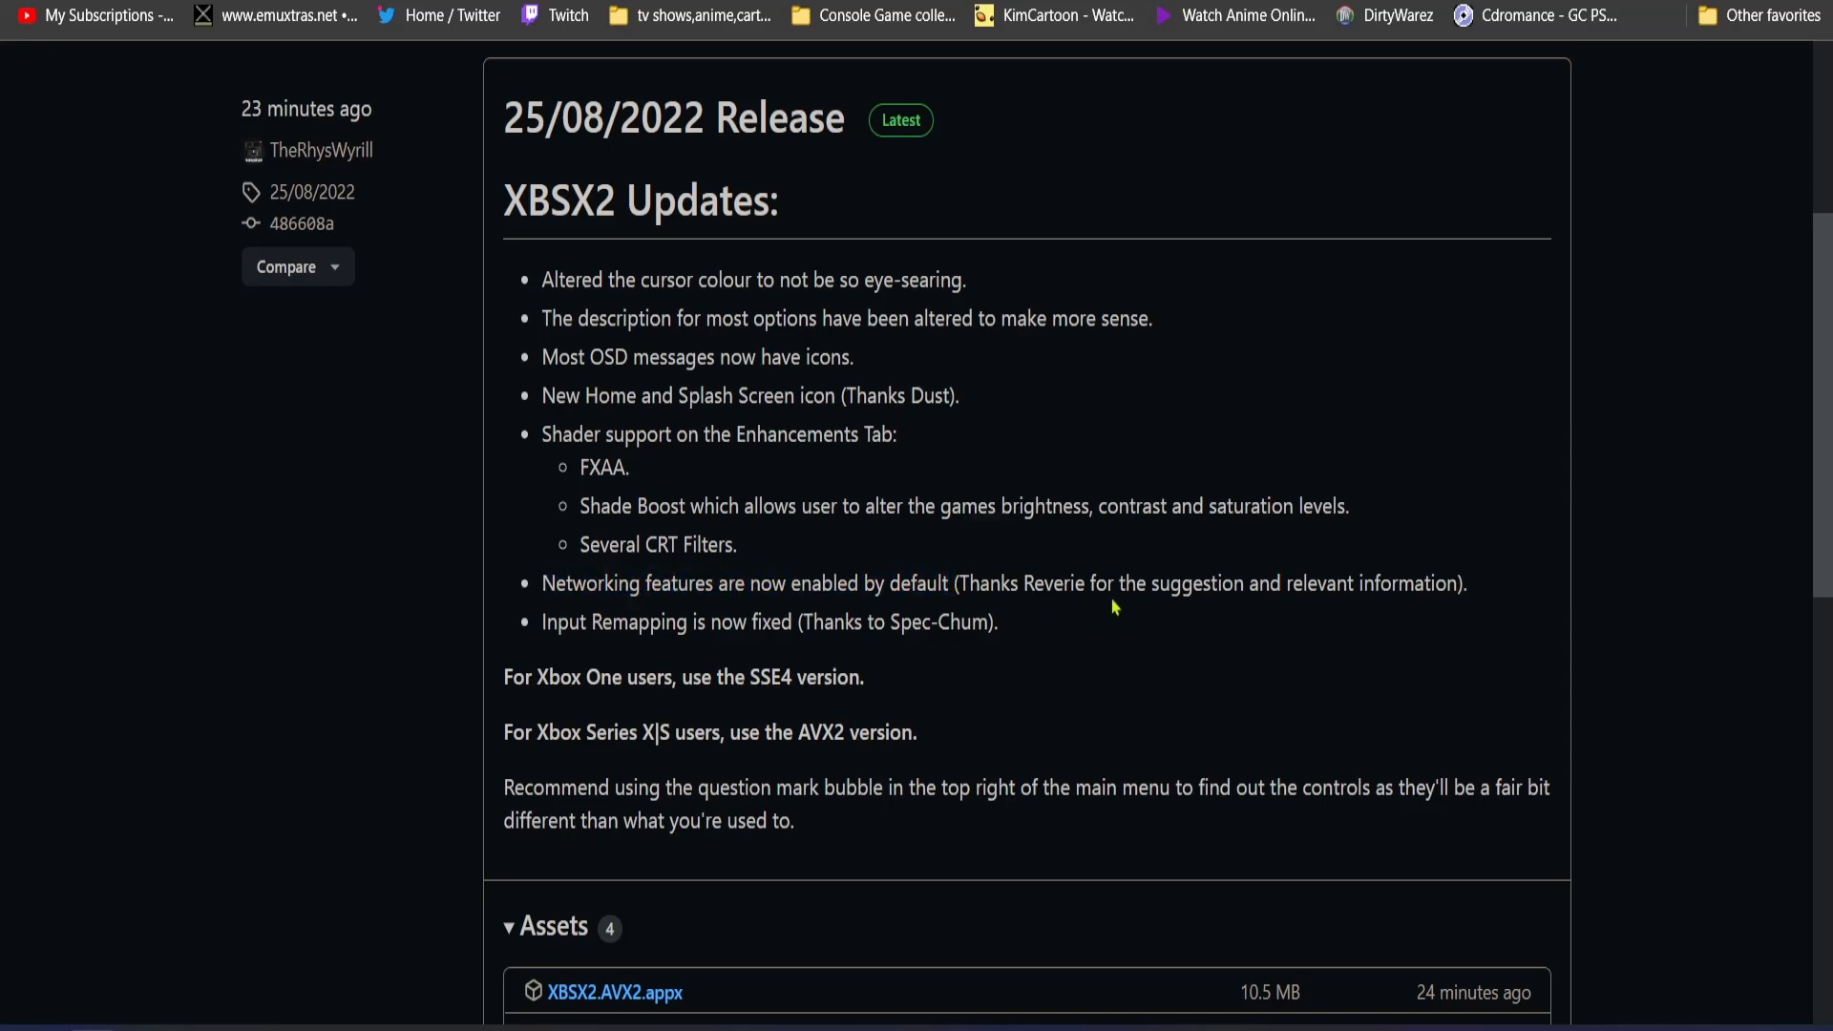
mouse_move(1397, 619)
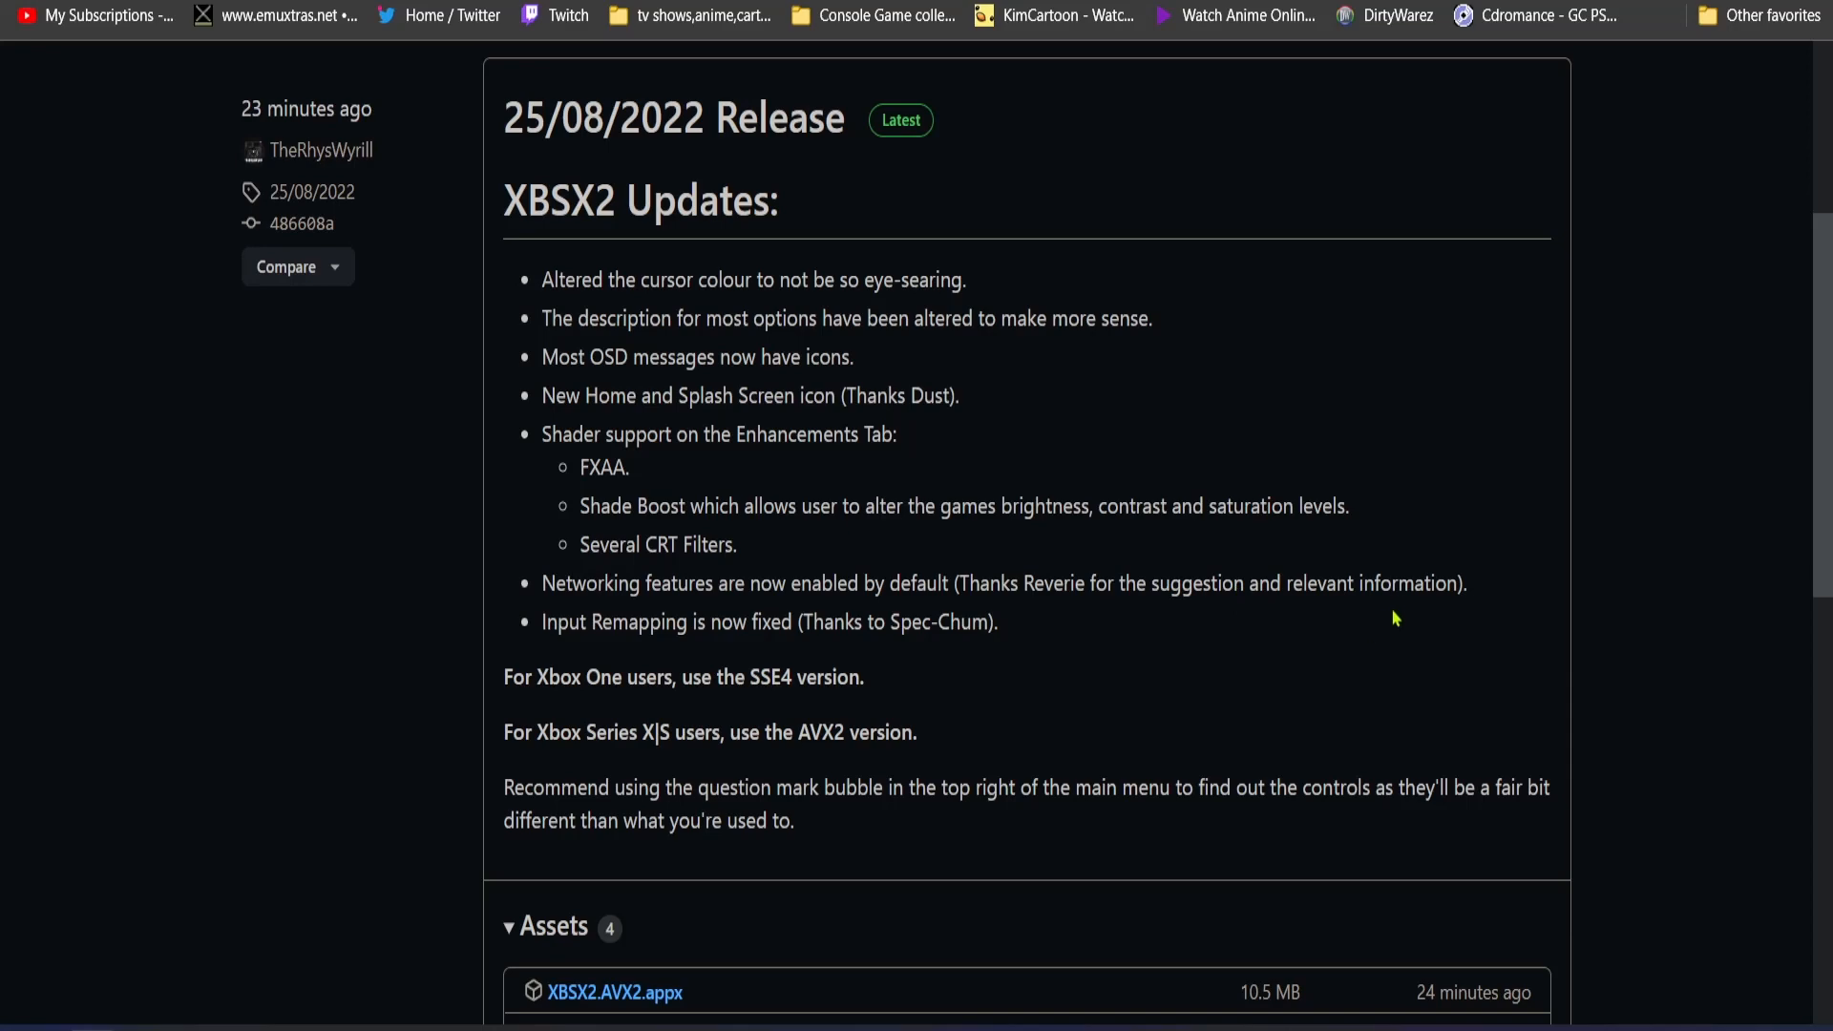
mouse_move(586, 597)
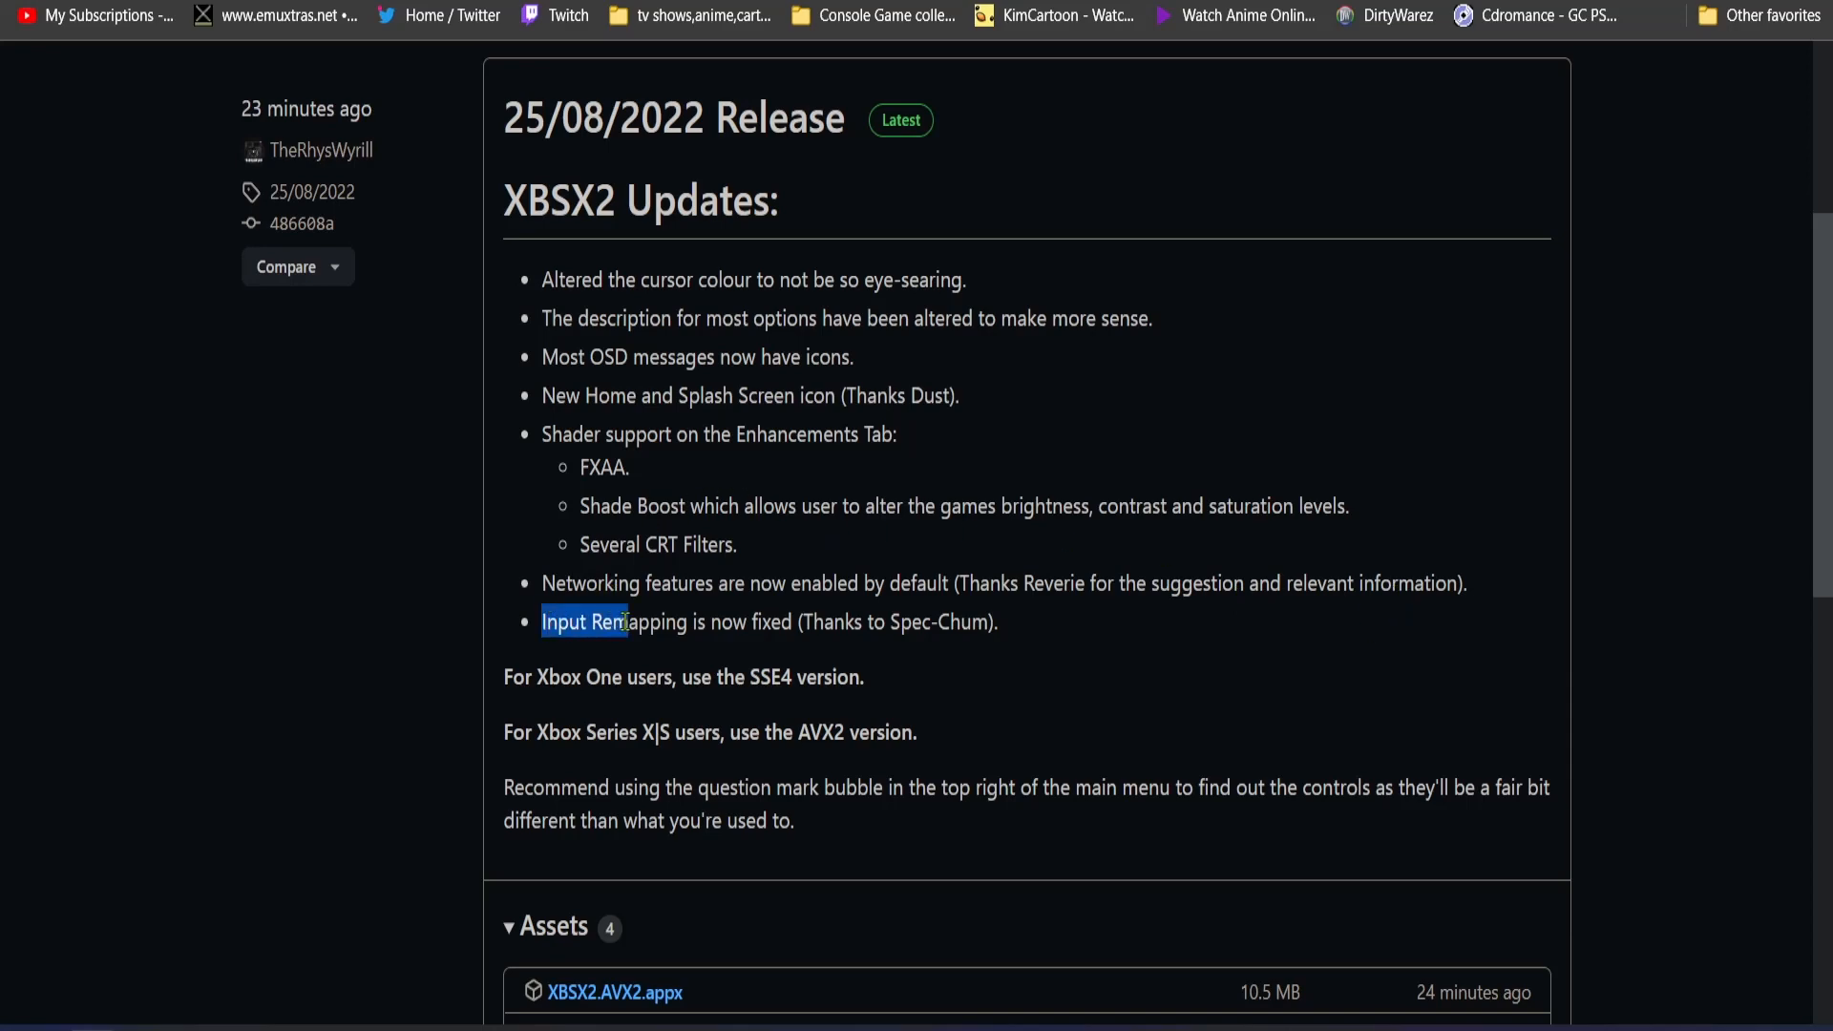
left_click_drag(629, 621, 814, 620)
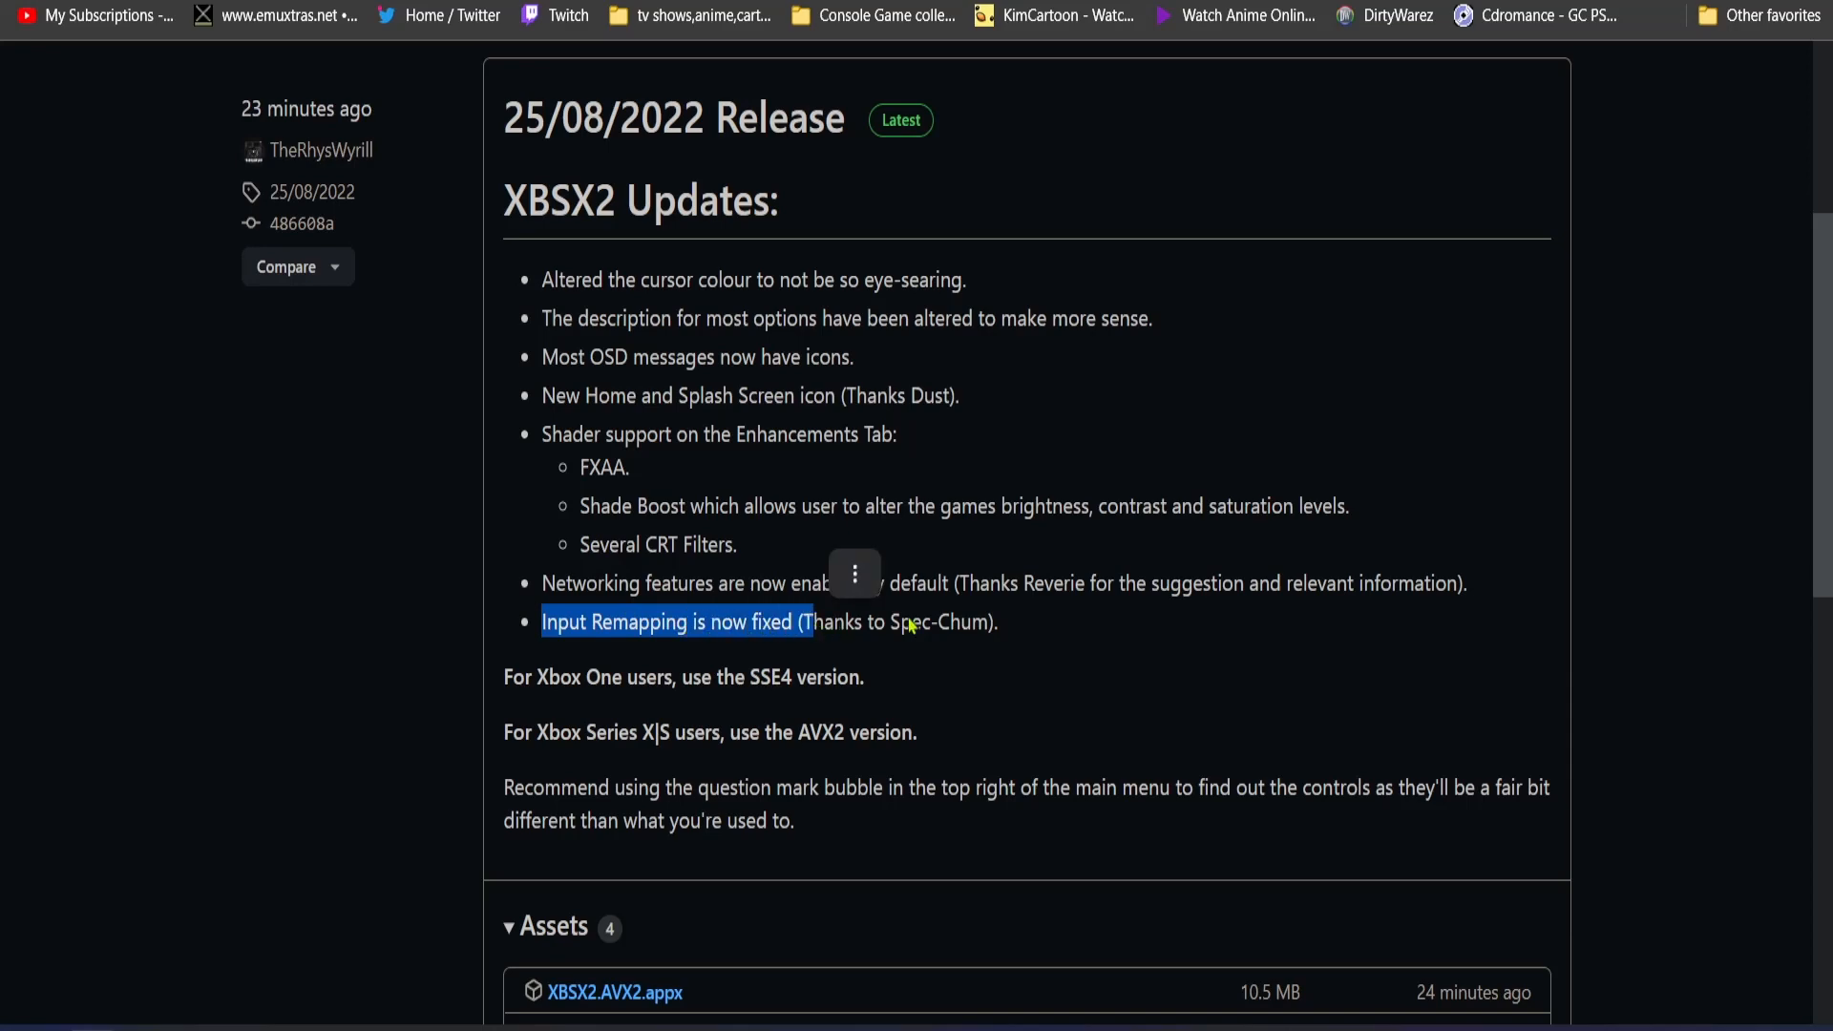
left_click(453, 674)
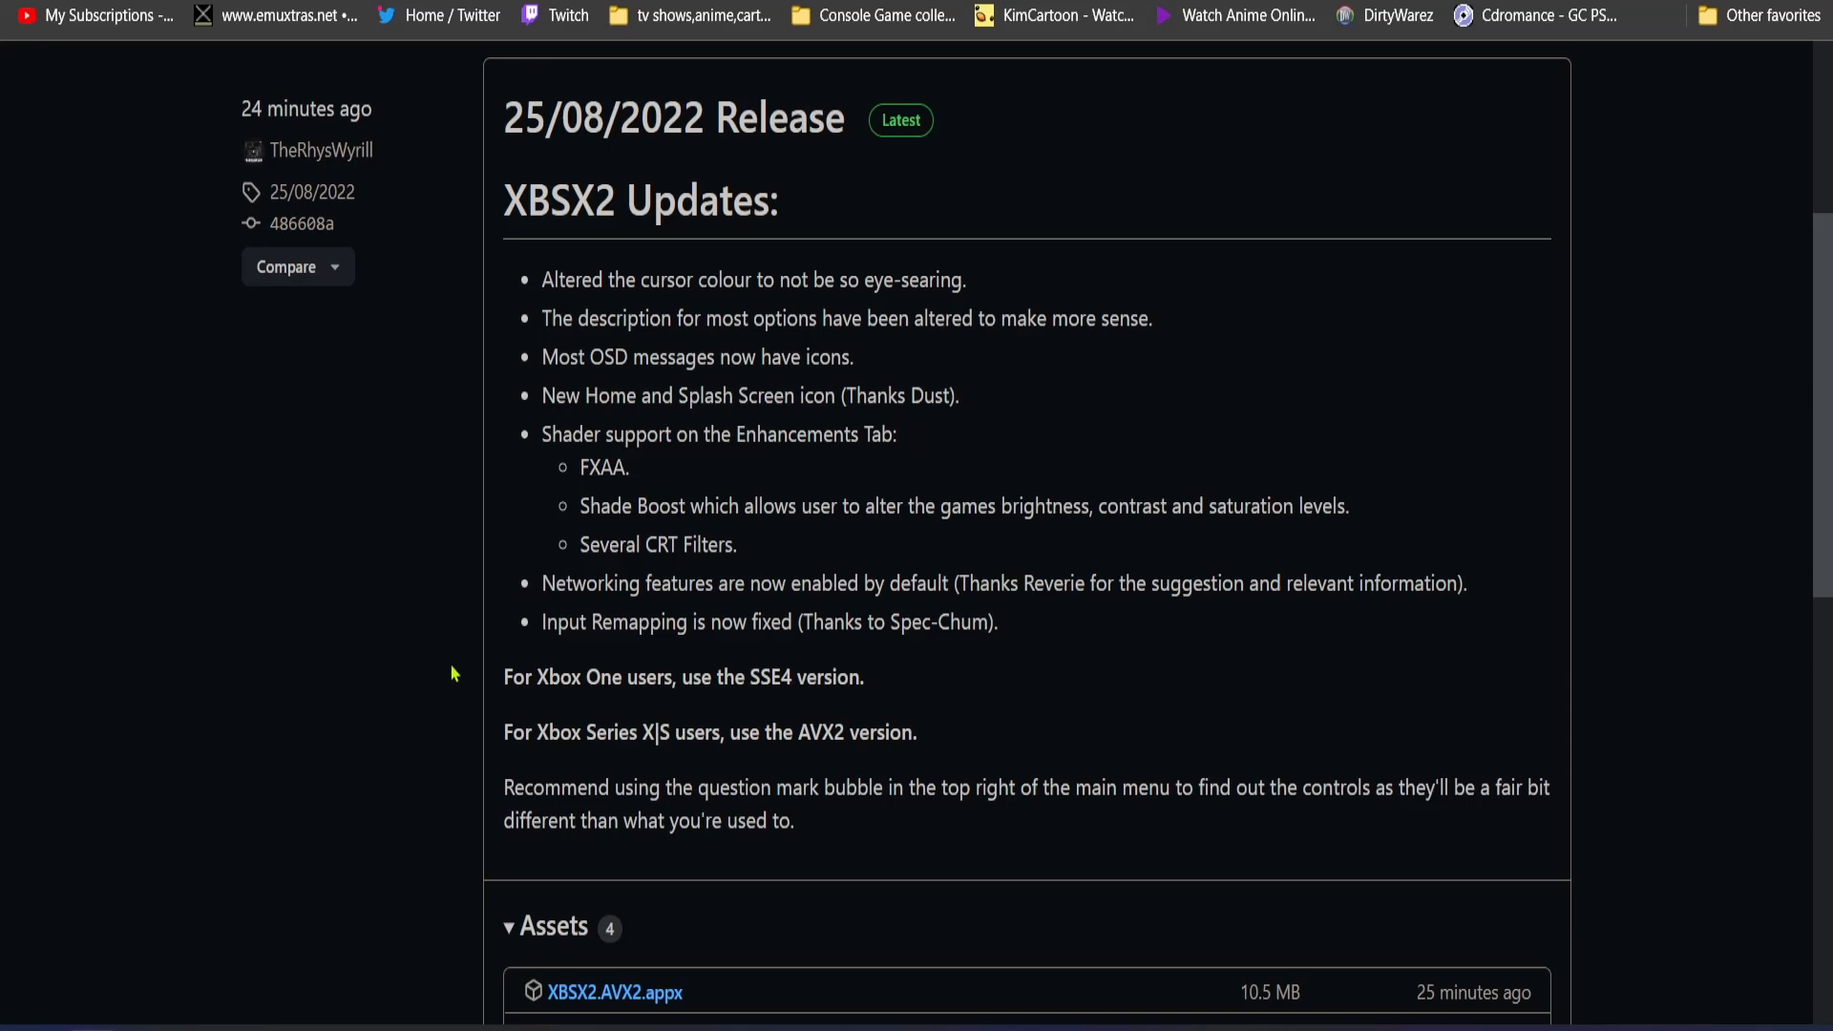
mouse_move(778, 957)
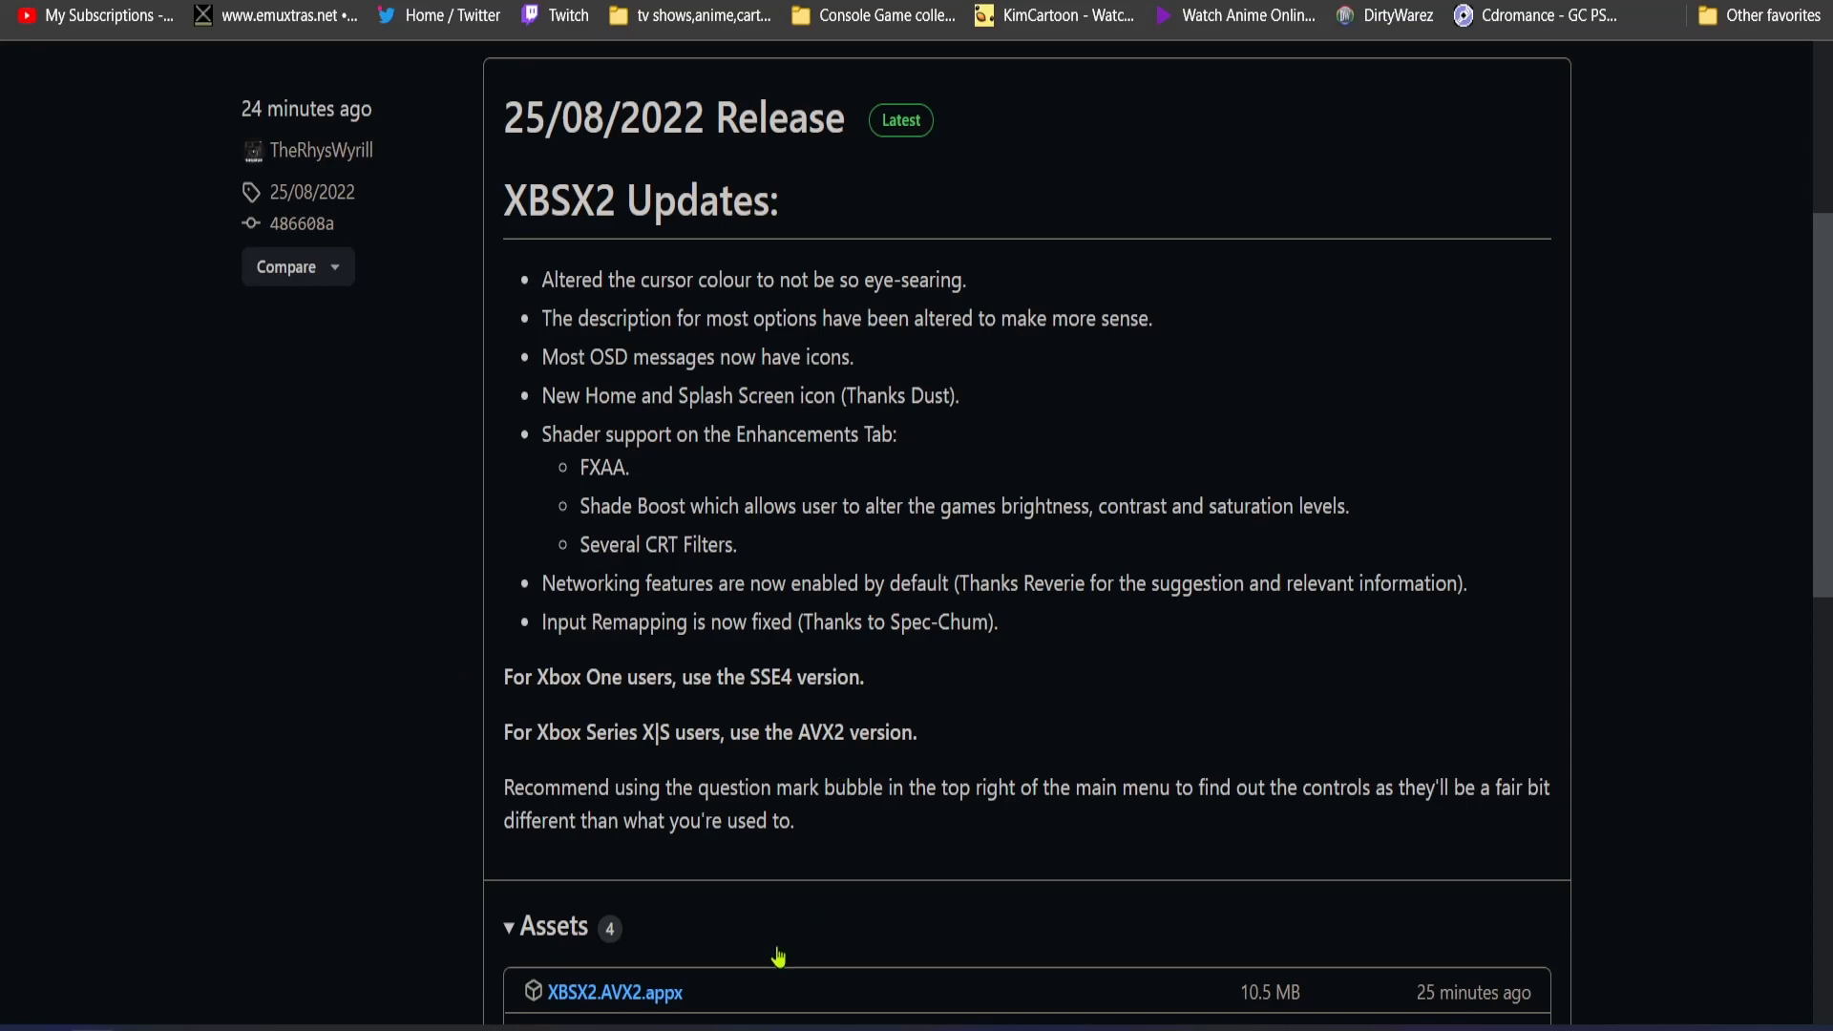